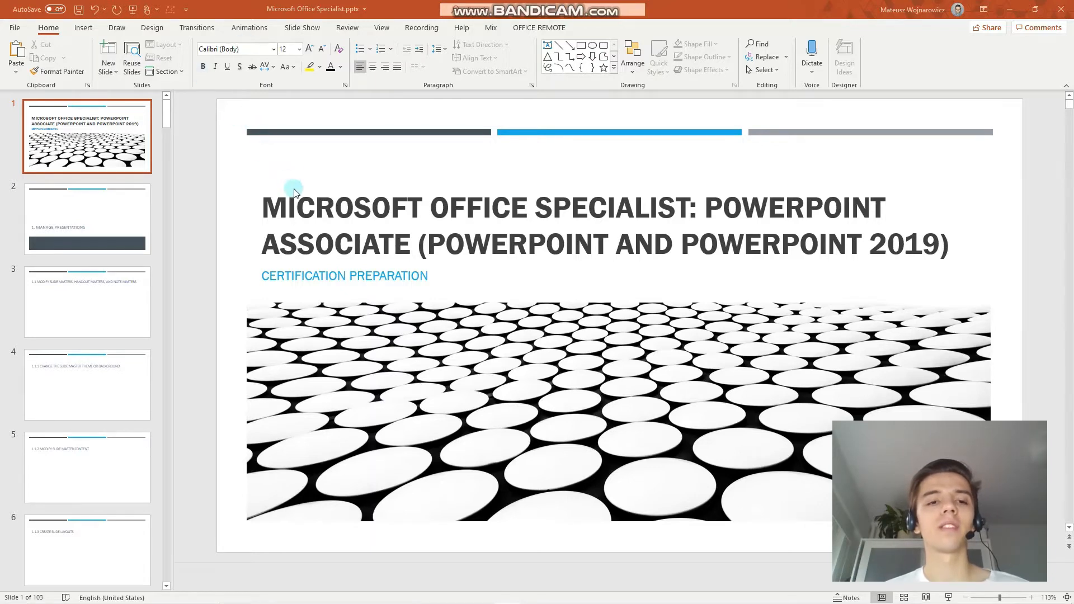
mouse_move(636, 188)
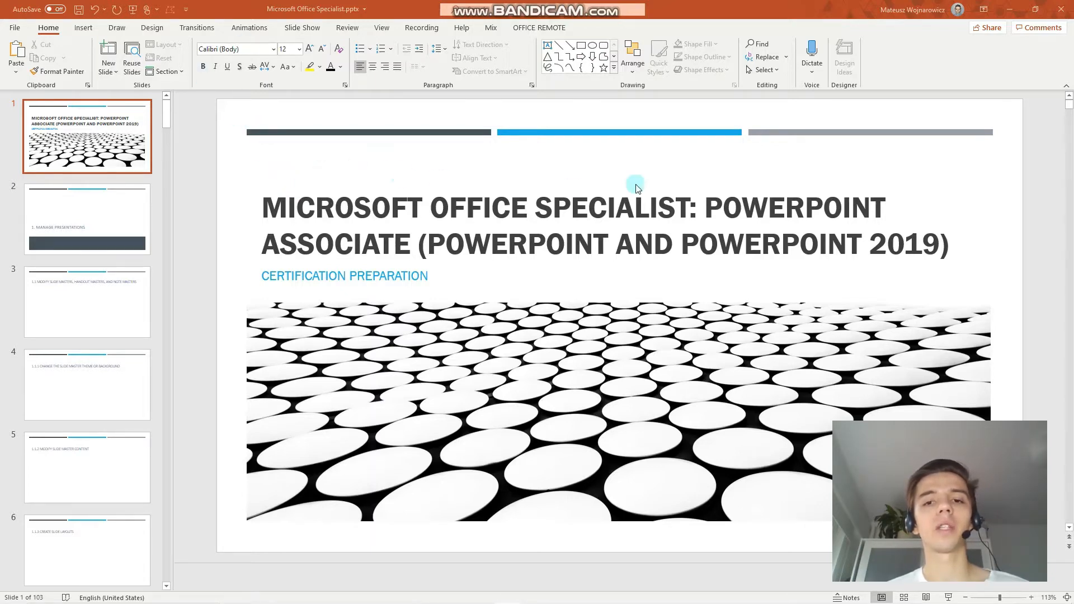
mouse_move(903, 228)
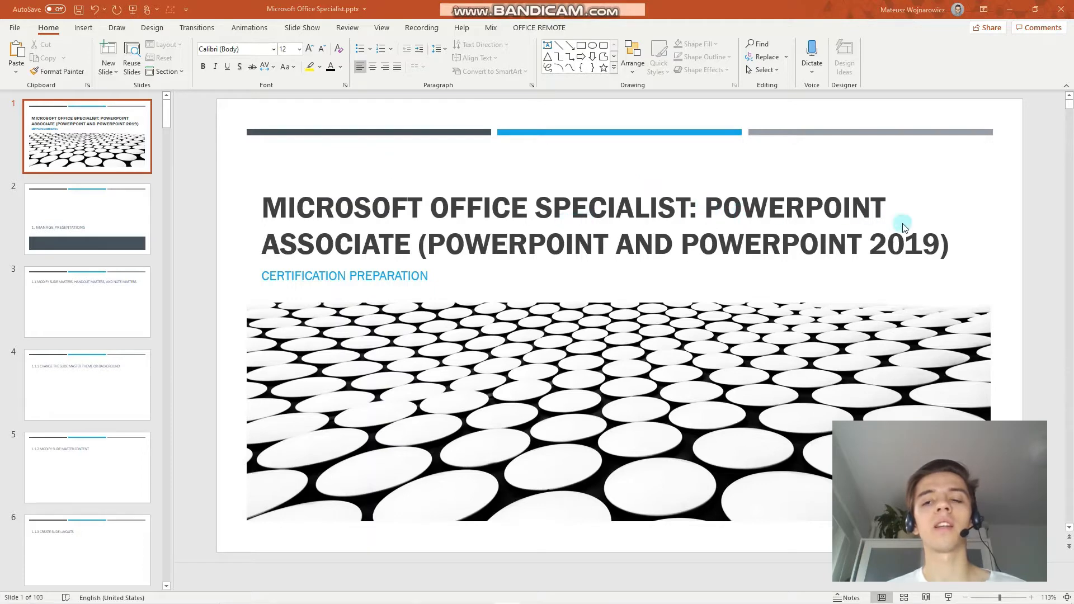
mouse_move(723, 181)
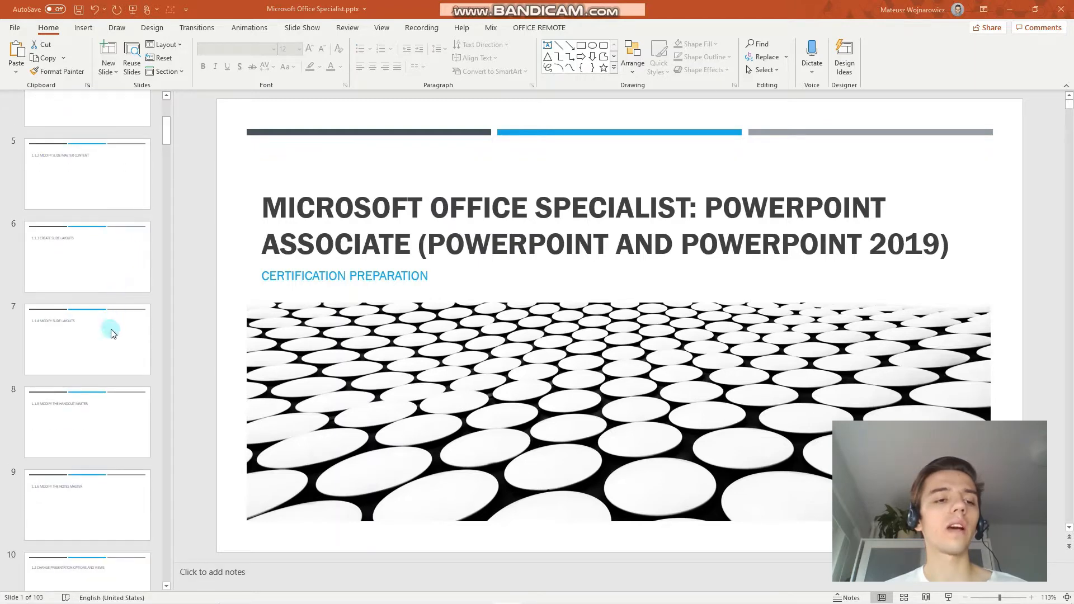
- Go to slide 8, '1.1.5 Modify the Handout Master', after glancing at the Notes Master slide
left_click(108, 401)
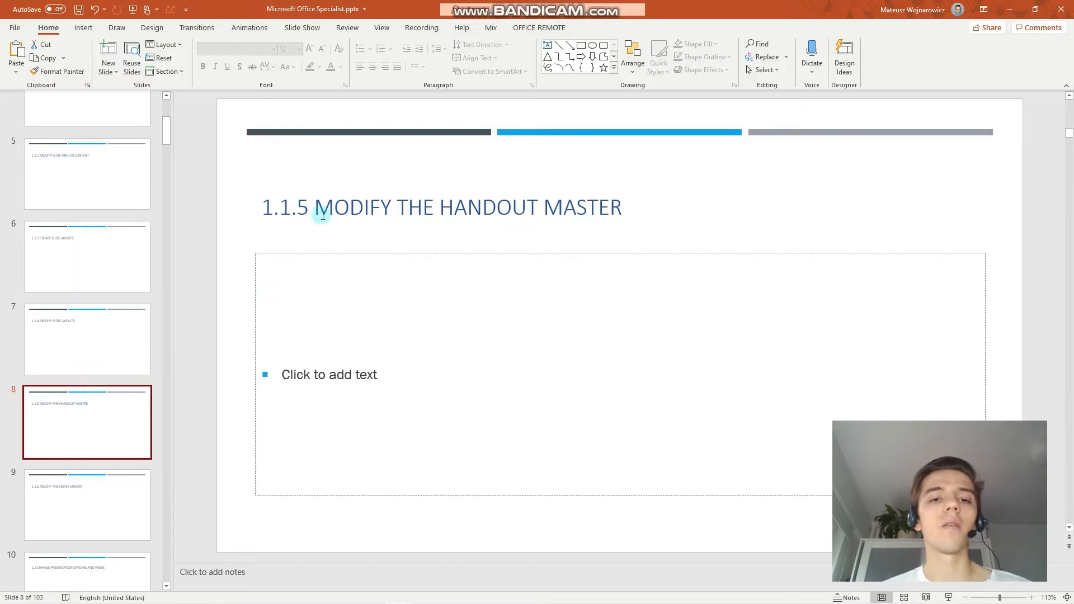
mouse_move(67, 494)
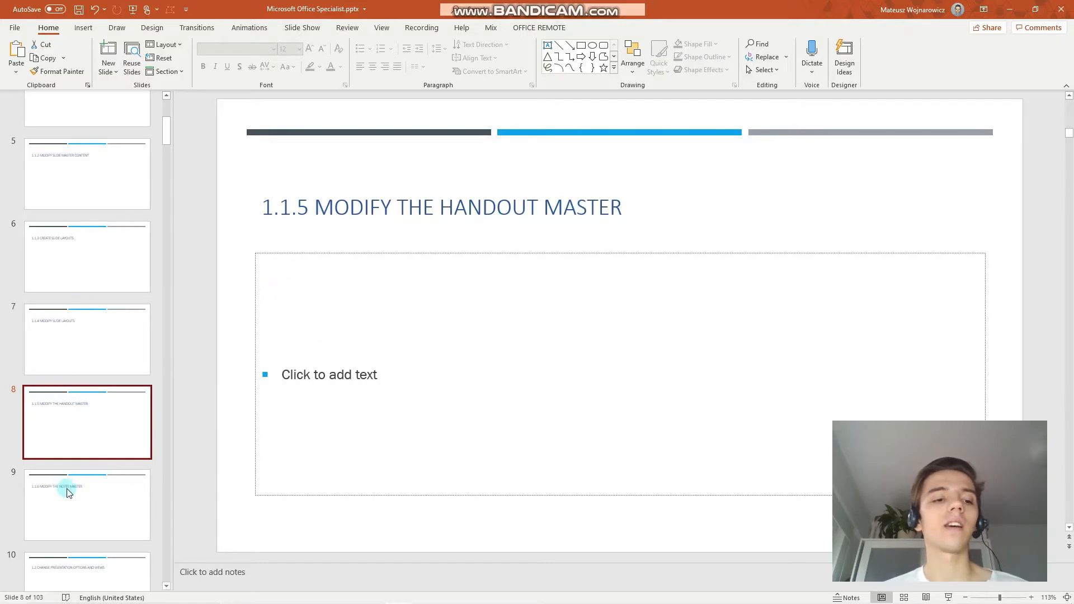
left_click(88, 504)
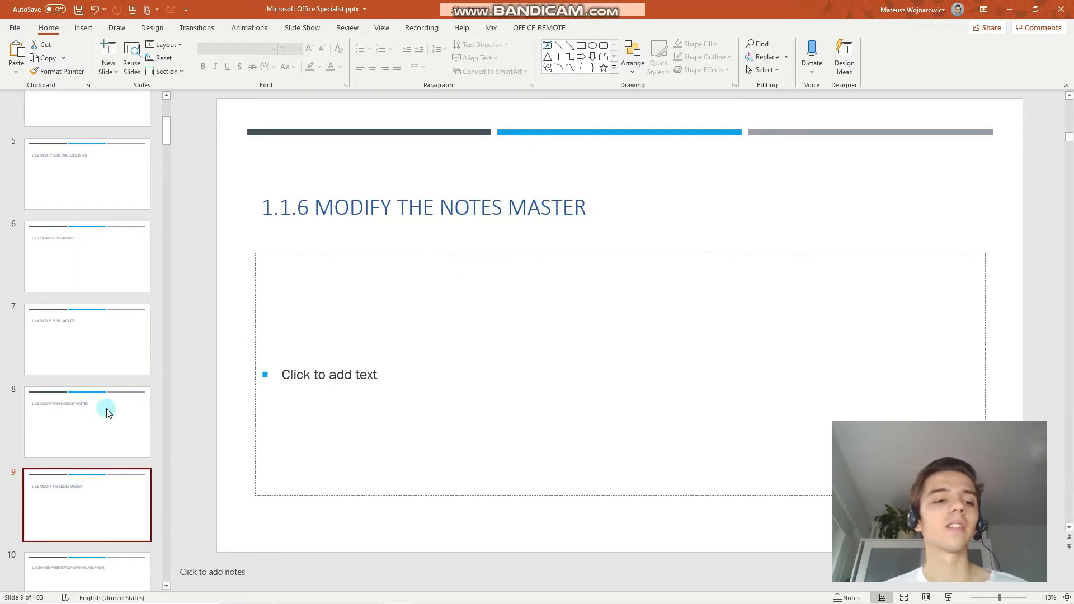
left_click(87, 422)
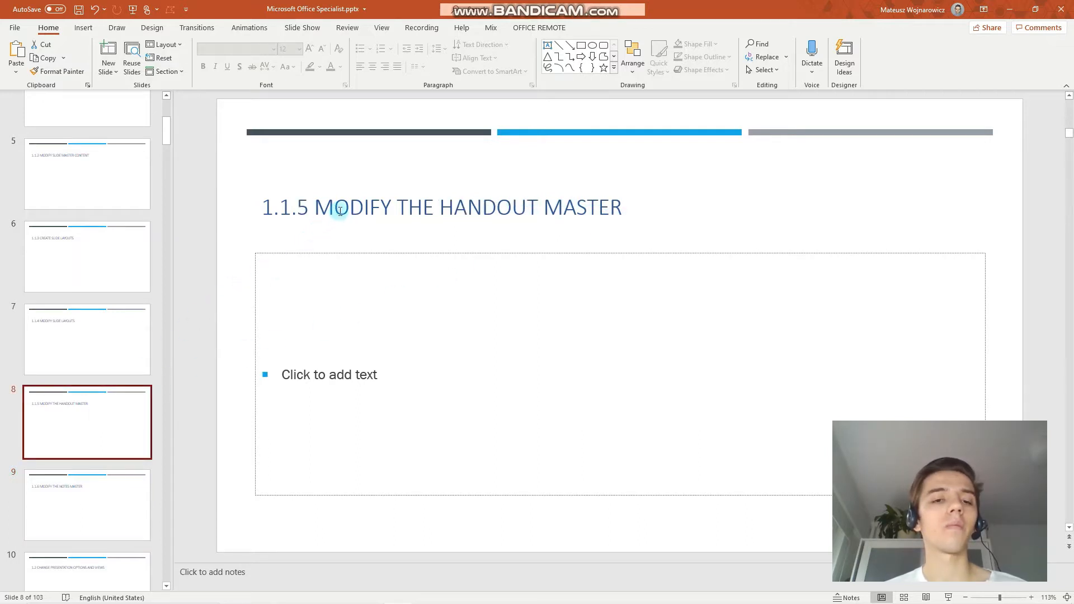
mouse_move(561, 195)
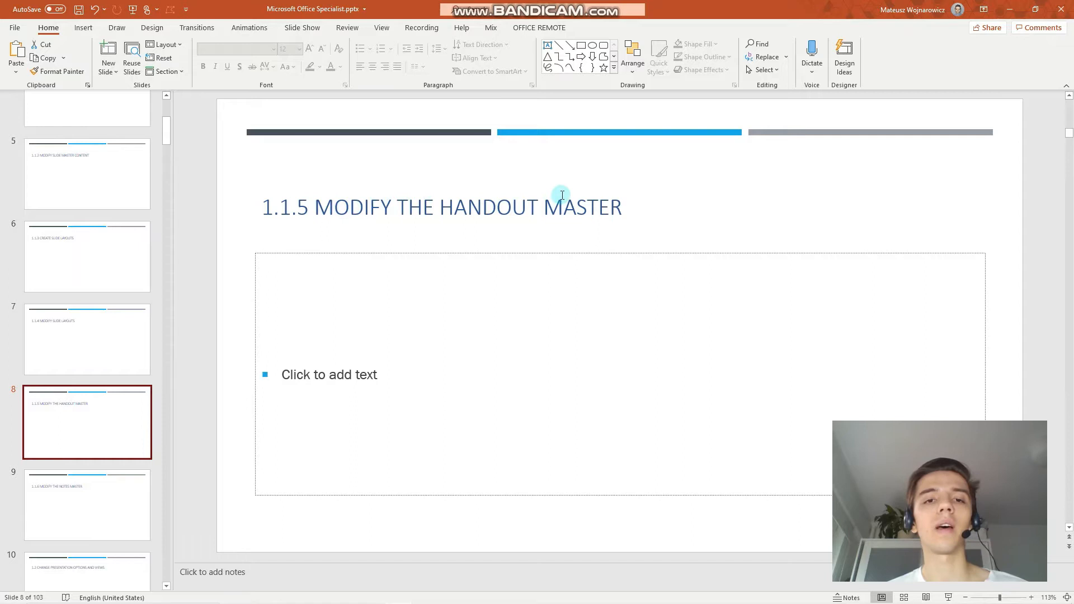
- Switch to Handout Master view from the View ribbon's Master Views group
left_click(382, 27)
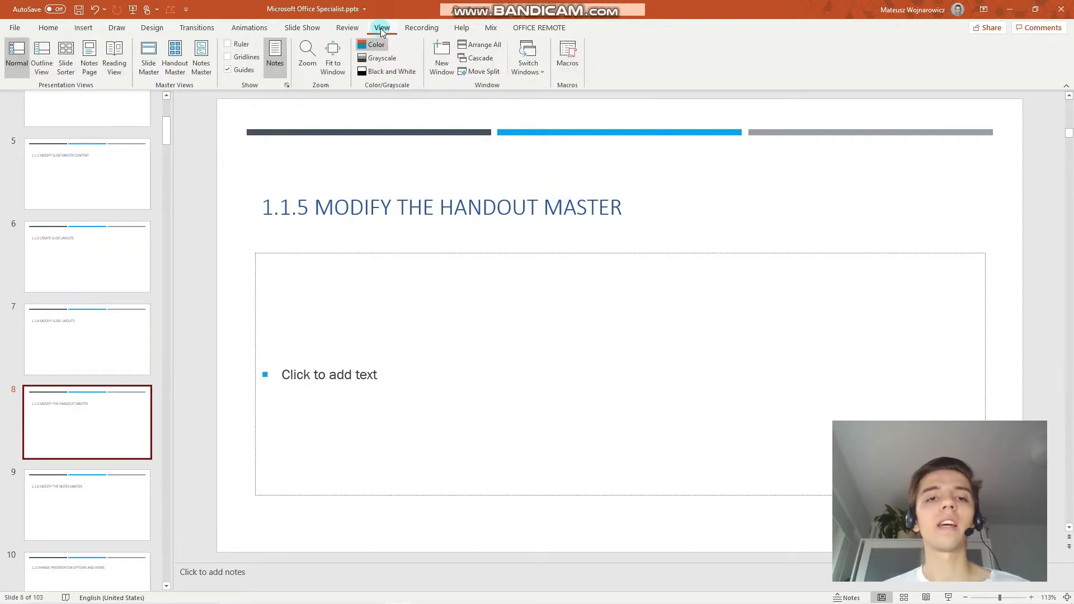
mouse_move(170, 96)
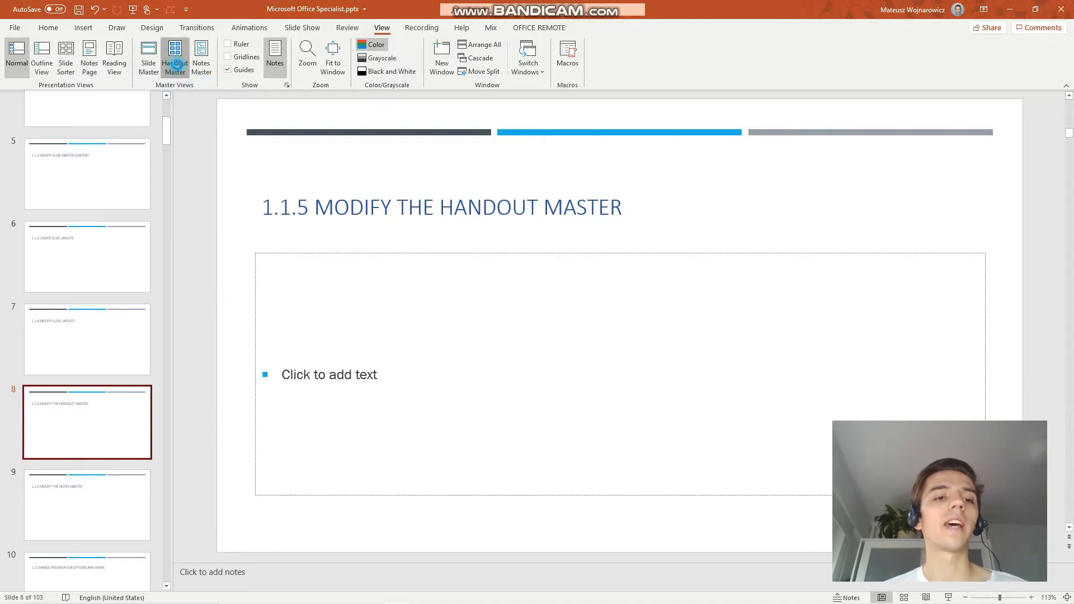
left_click(174, 57)
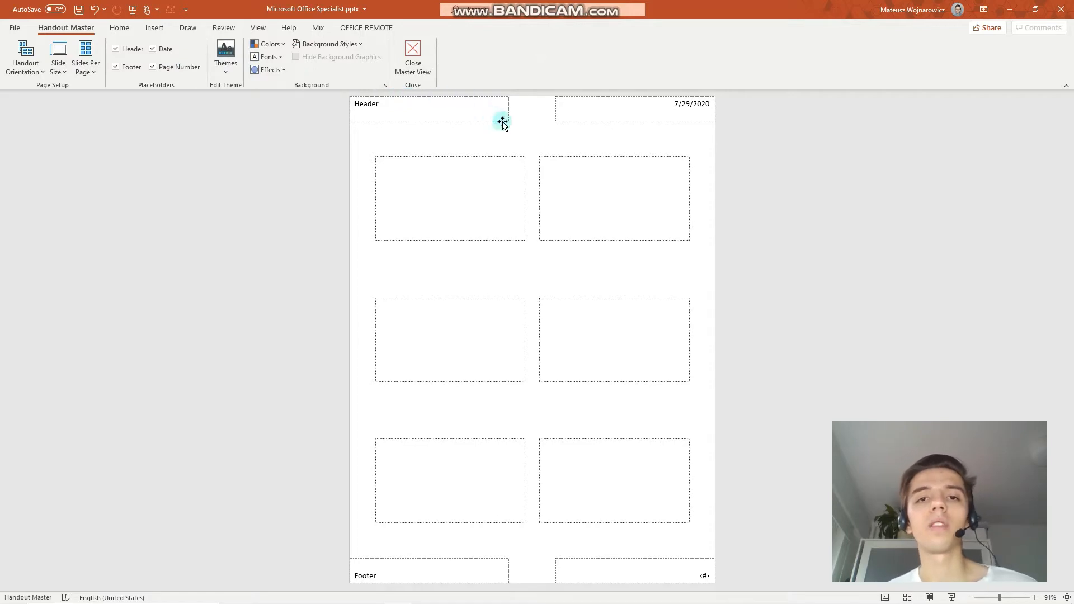
mouse_move(511, 130)
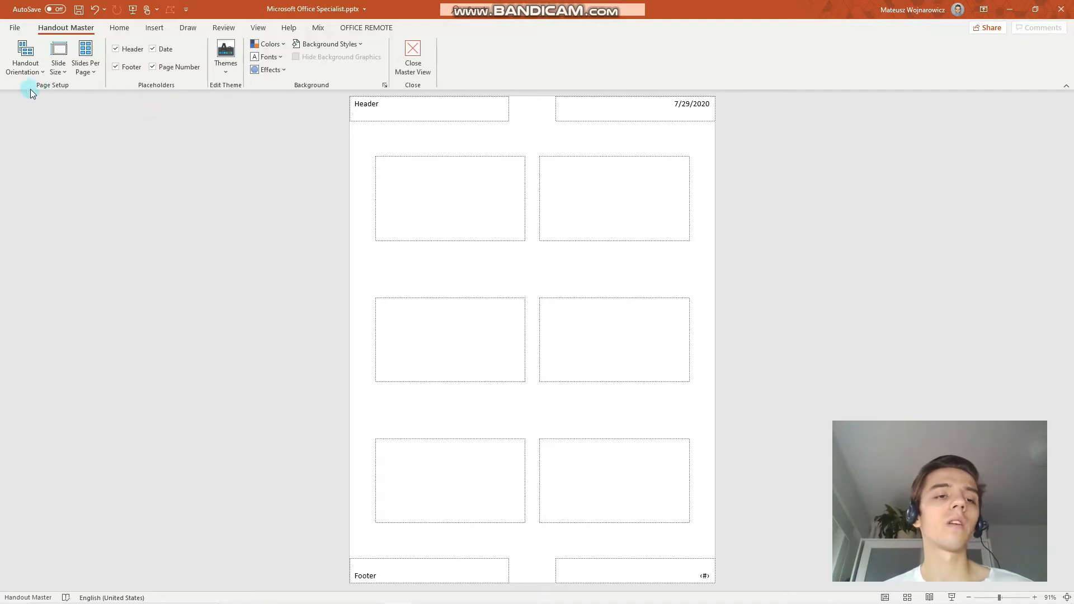
mouse_move(25, 58)
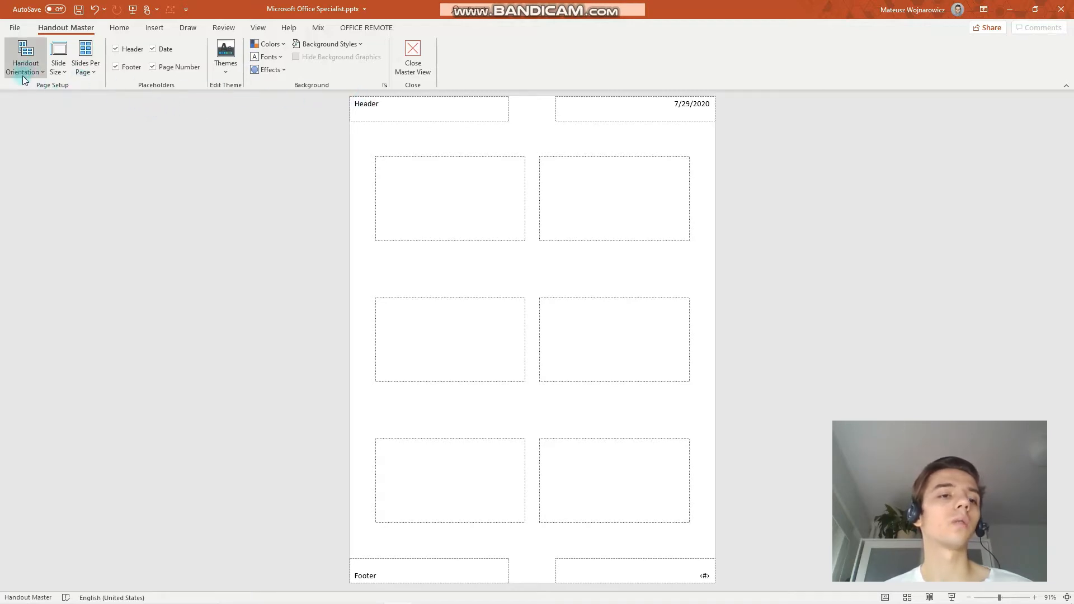
- Keep the handout layout at 6 slides per page and turn off the Date placeholder
left_click(25, 58)
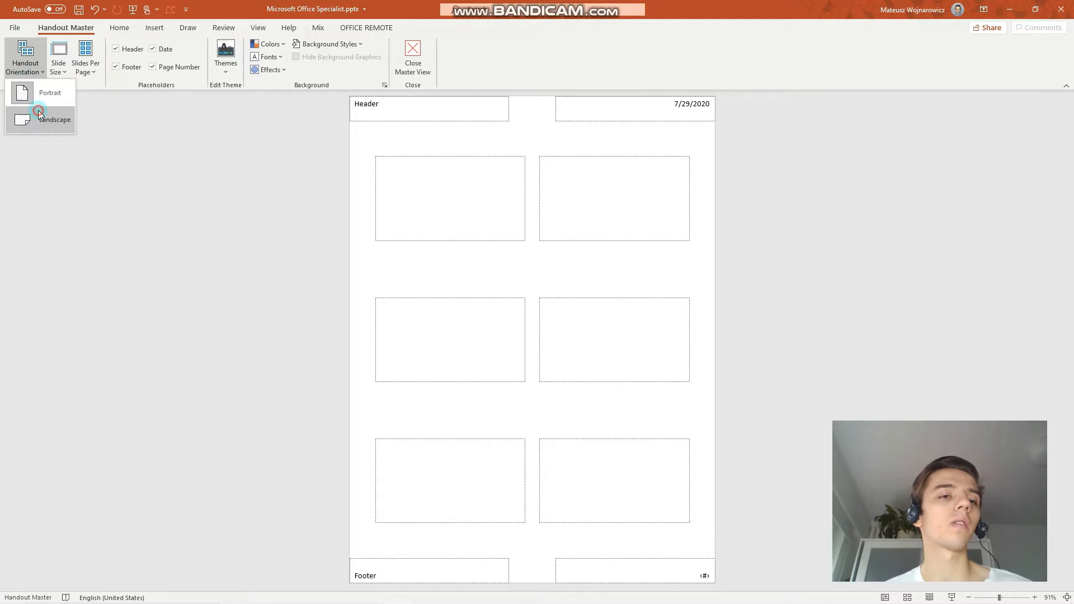
left_click(86, 57)
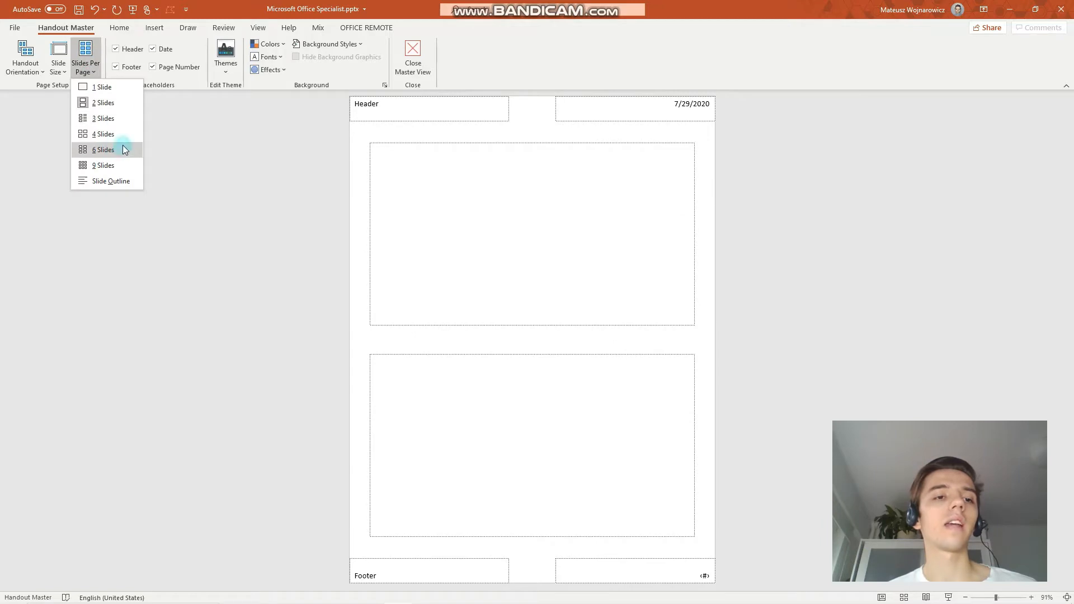
left_click(104, 149)
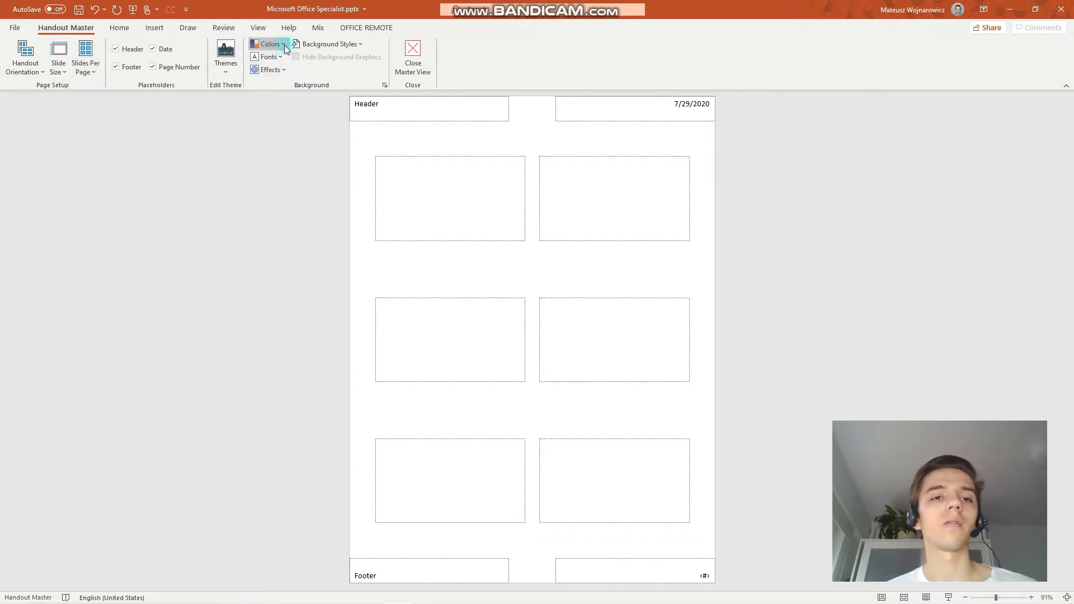
left_click(328, 43)
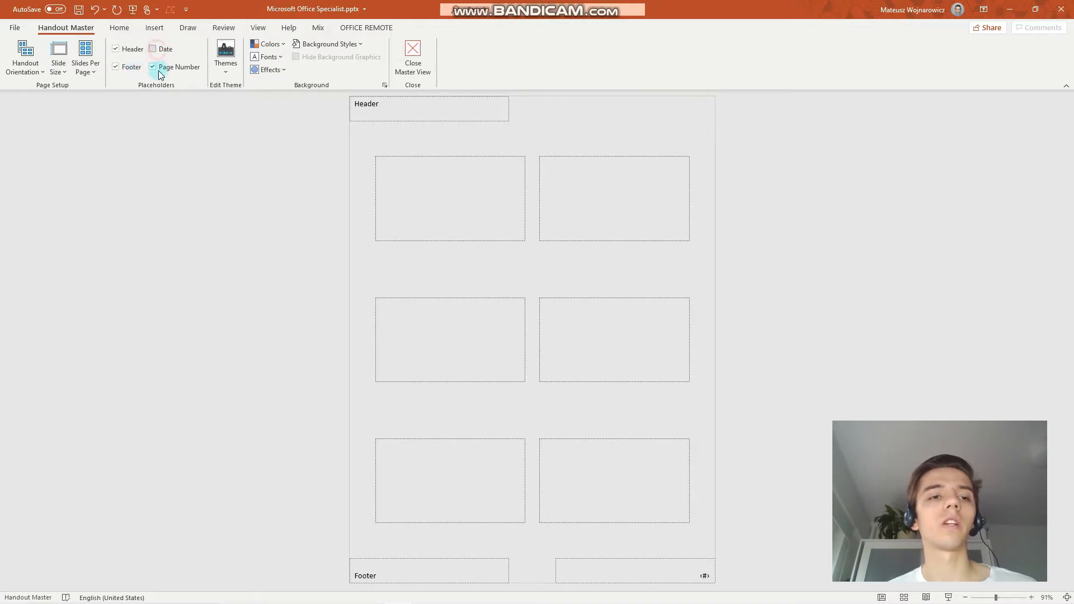
- Turn off handout page numbers, set the header to 'MOS' and the footer to 'Handout'
left_click(153, 67)
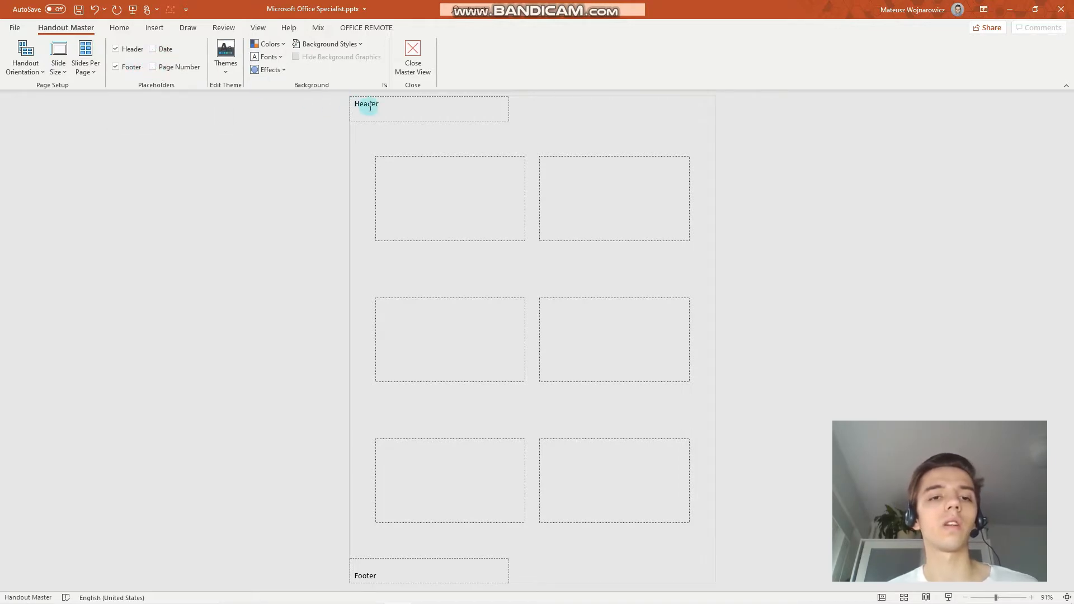
type("MOS")
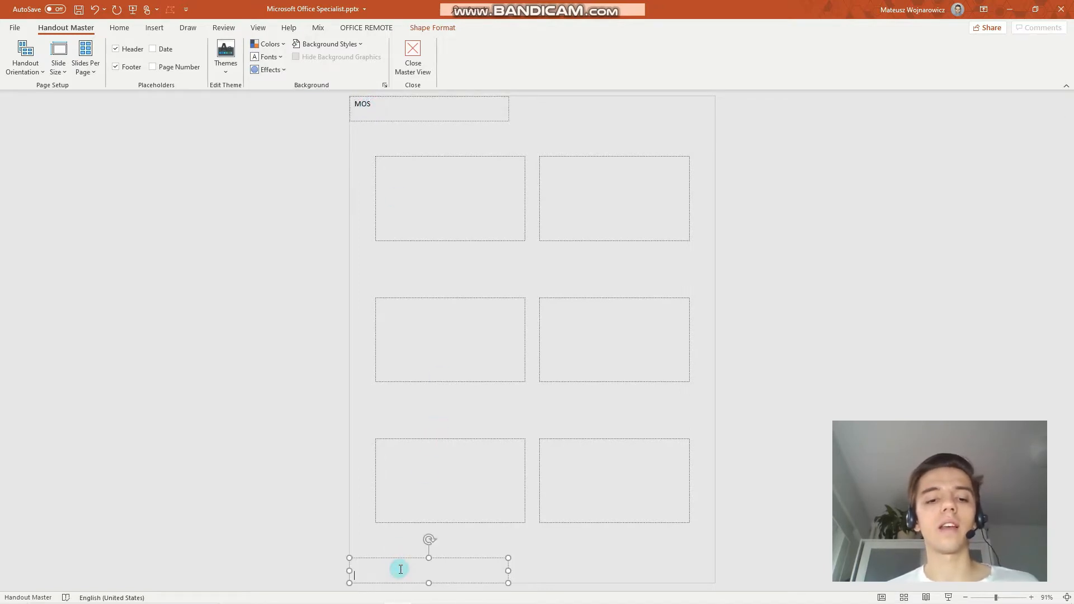
type("H")
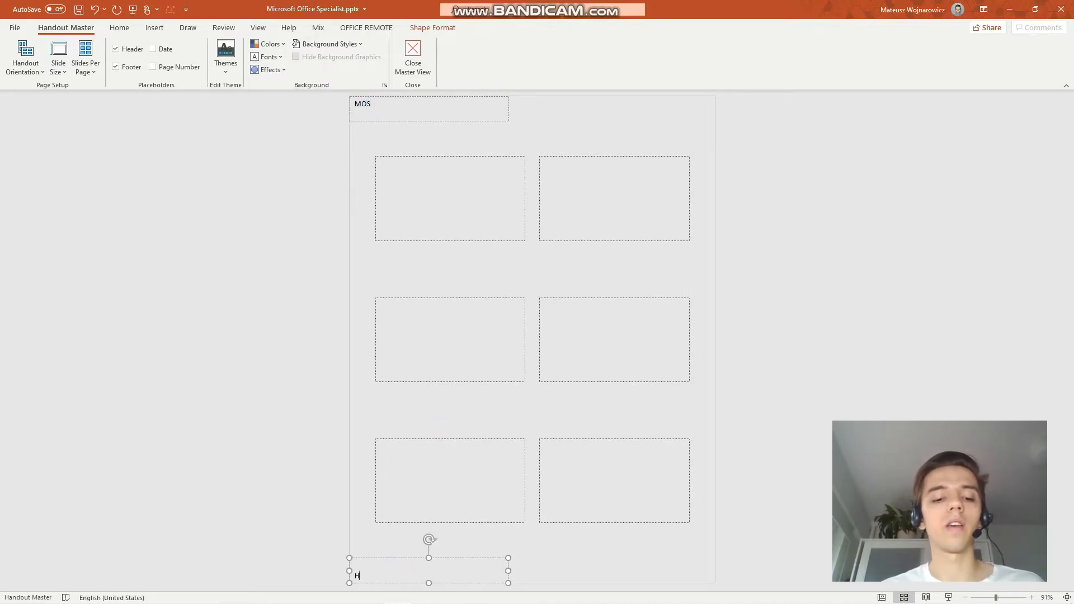
type("andout")
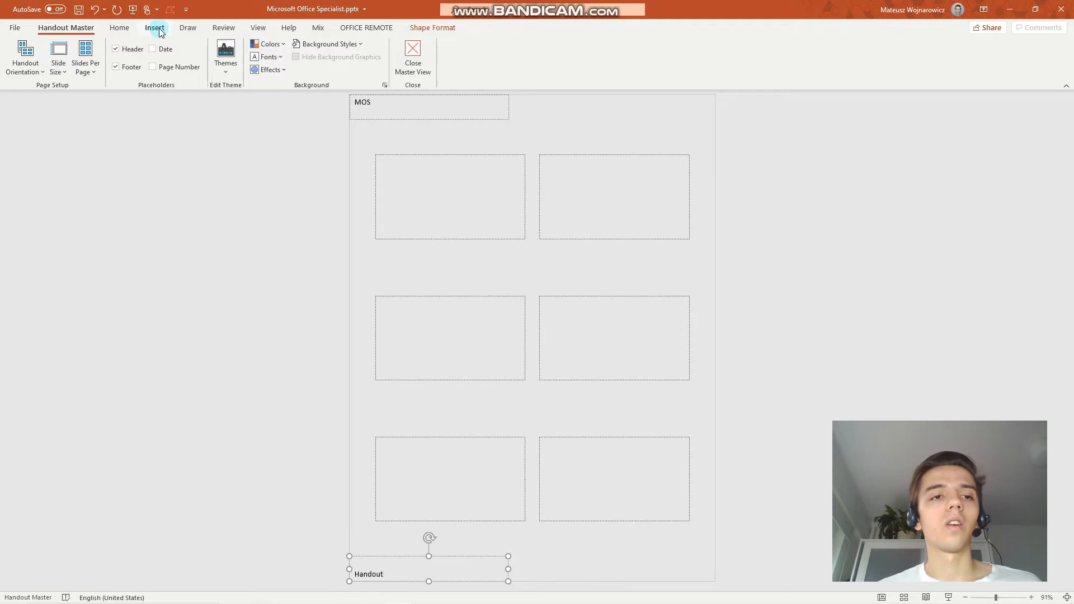
- Insert the mountain logo picture from the computer into the handout master
left_click(155, 27)
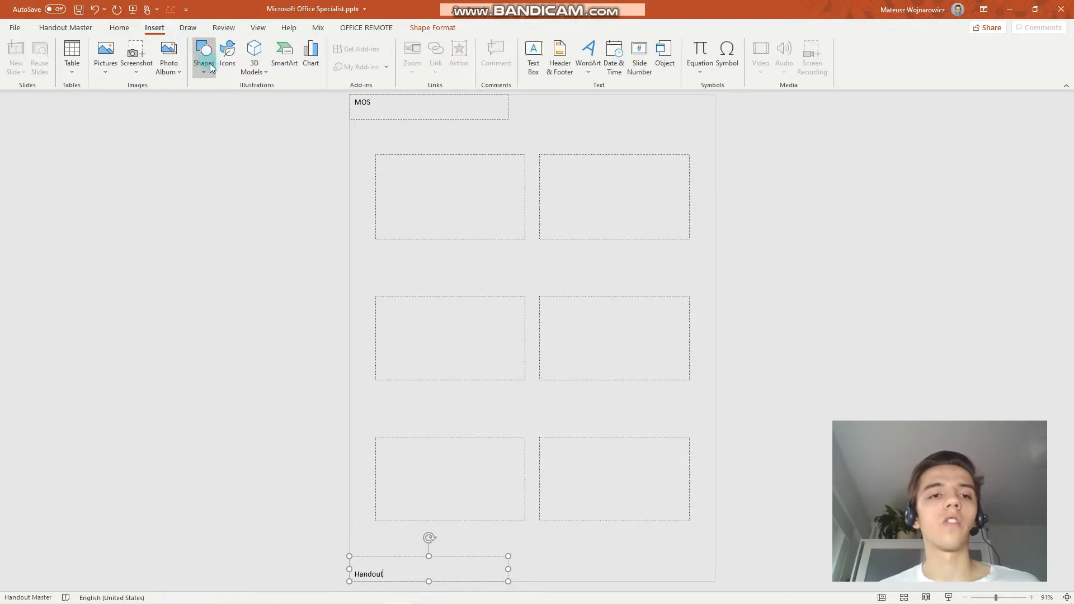
left_click(203, 56)
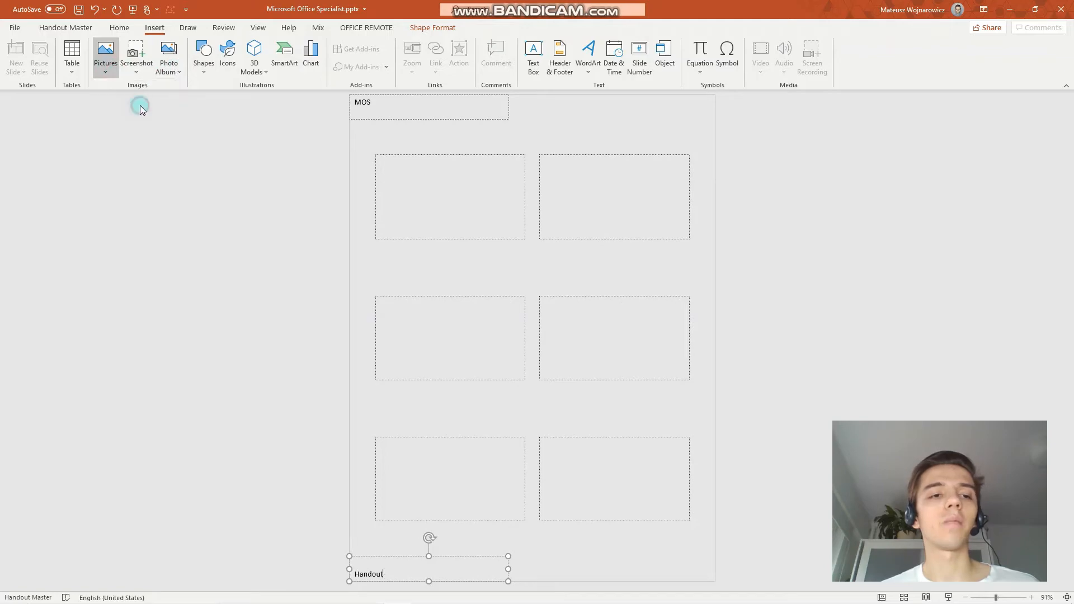
left_click(105, 54)
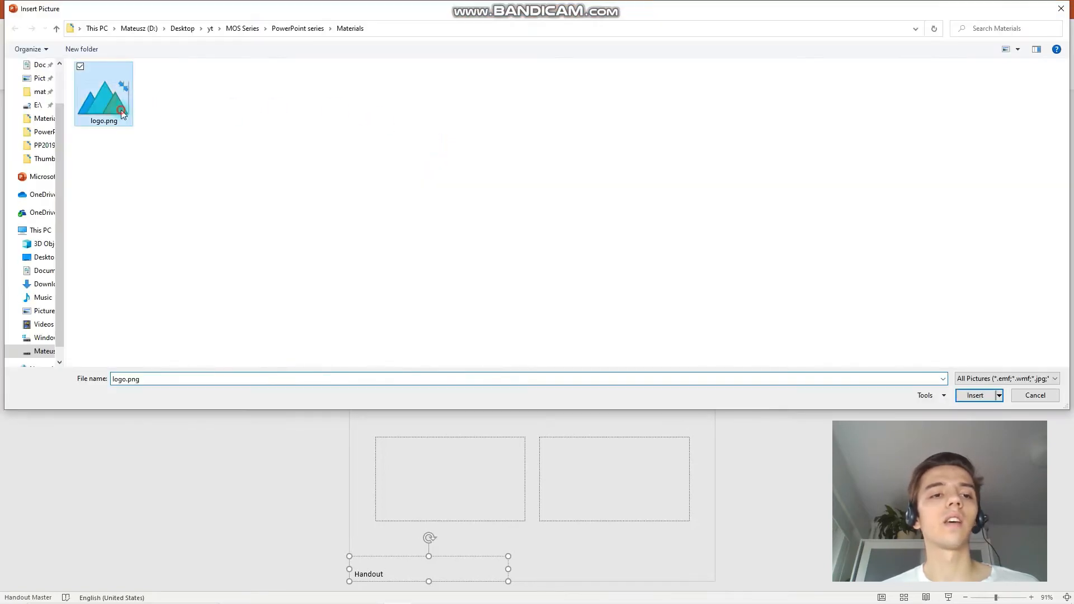
left_click(974, 395)
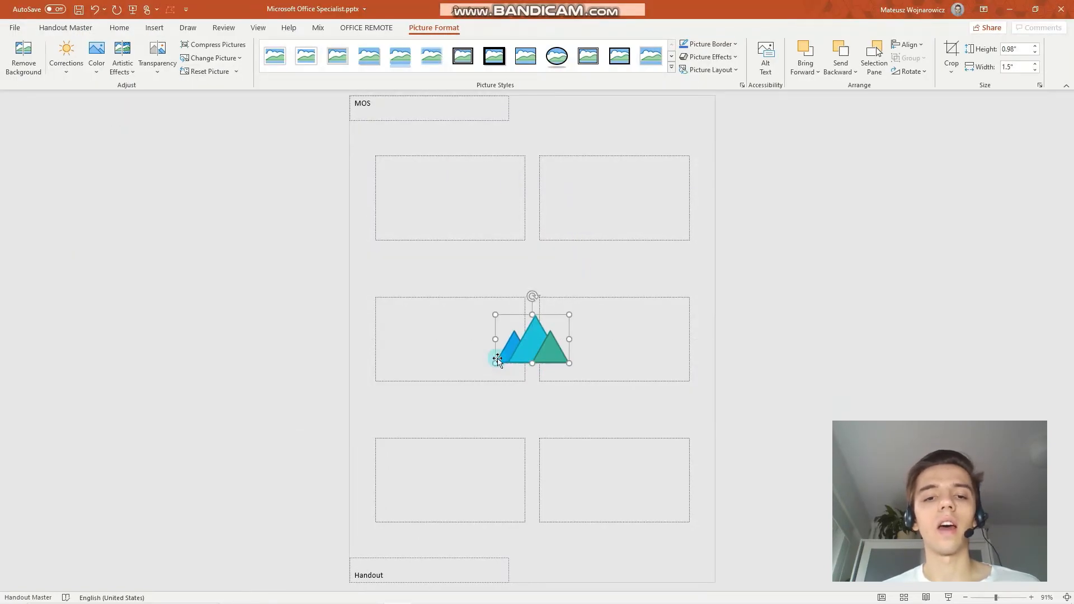
- Shrink the logo to about two-thirds size and move it to the top beside the MOS header
left_click_drag(495, 361, 546, 336)
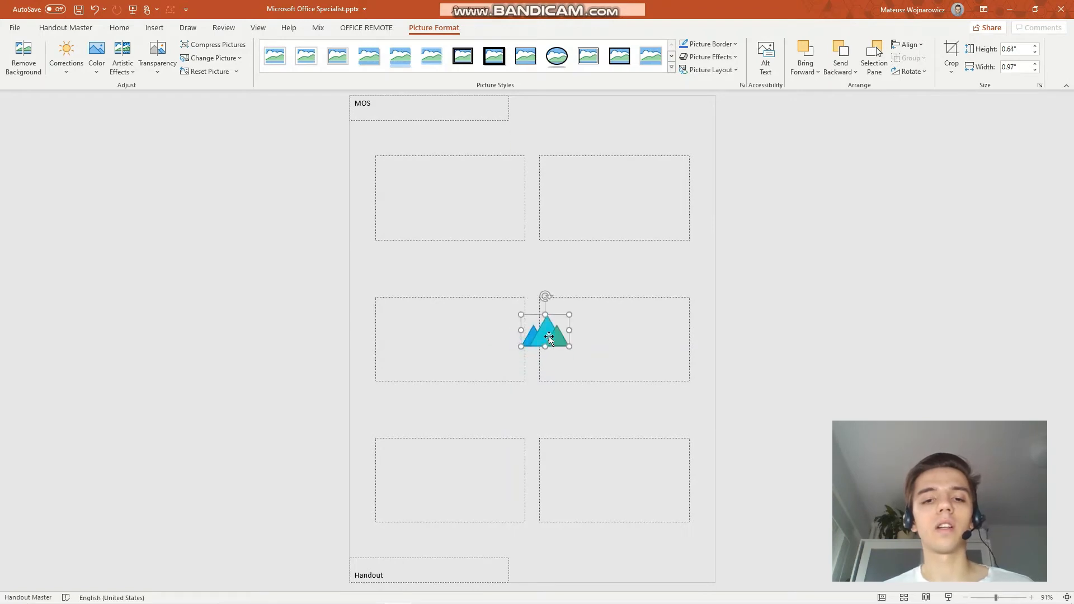
left_click_drag(546, 333, 532, 120)
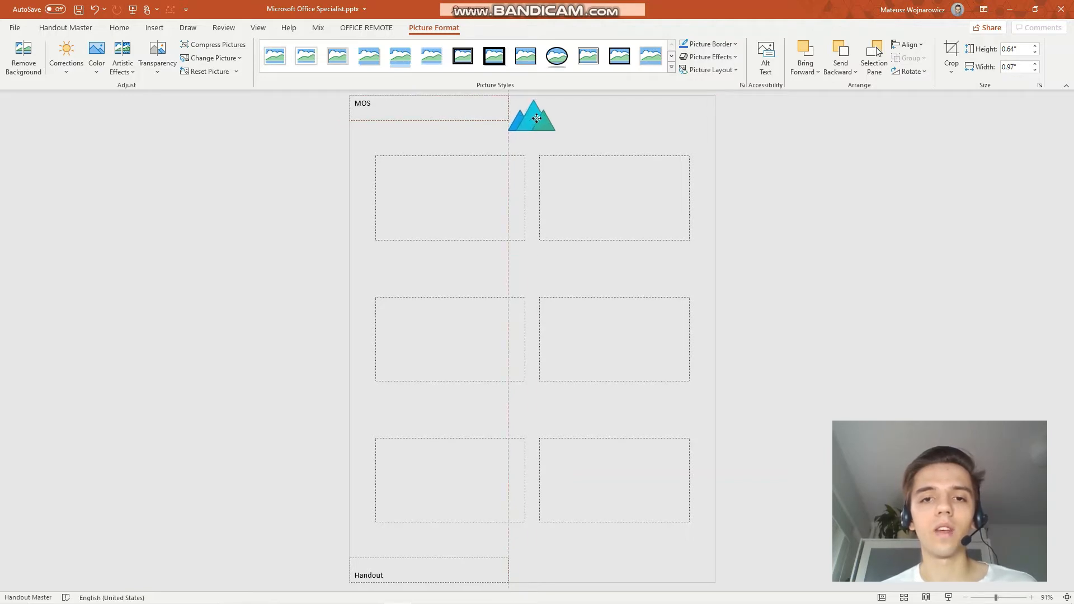
left_click(533, 116)
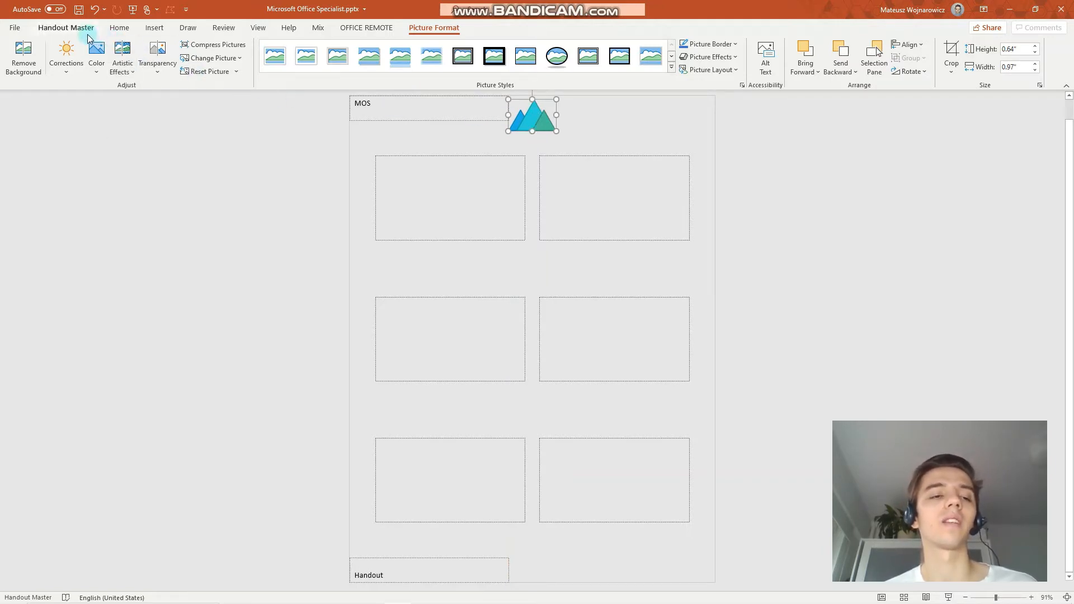
- Close Master View from the Handout Master tab to return to normal slide editing
left_click(66, 28)
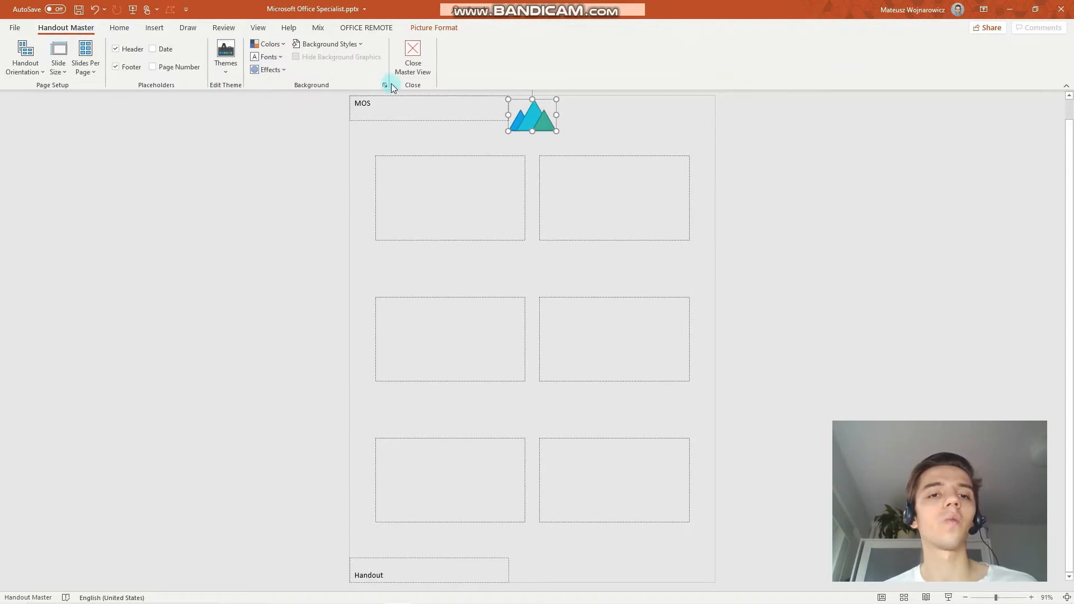
left_click(412, 56)
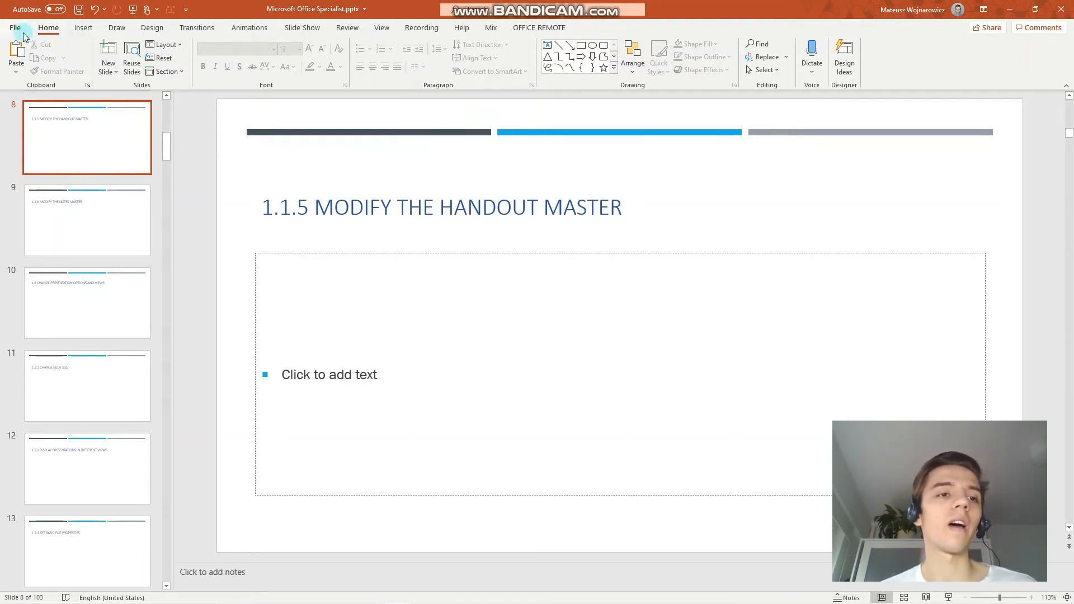
left_click(15, 27)
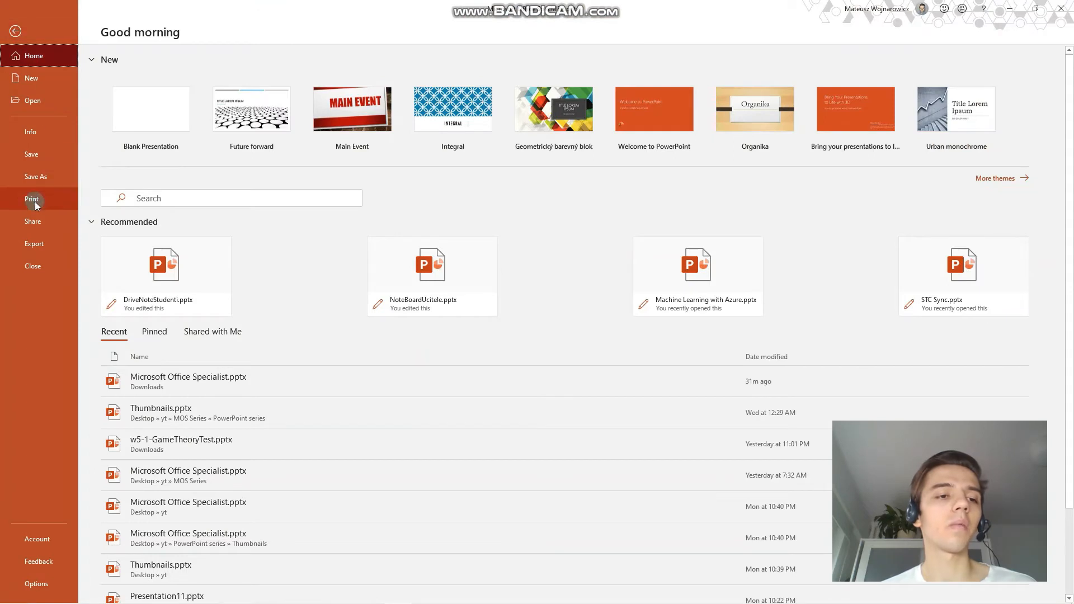
left_click(31, 199)
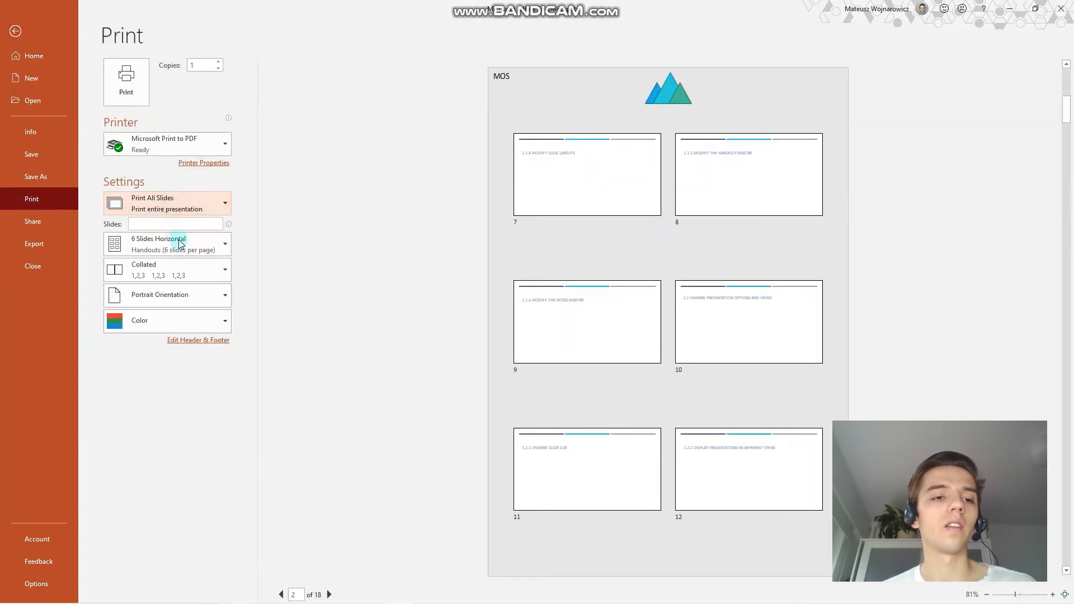
left_click(166, 244)
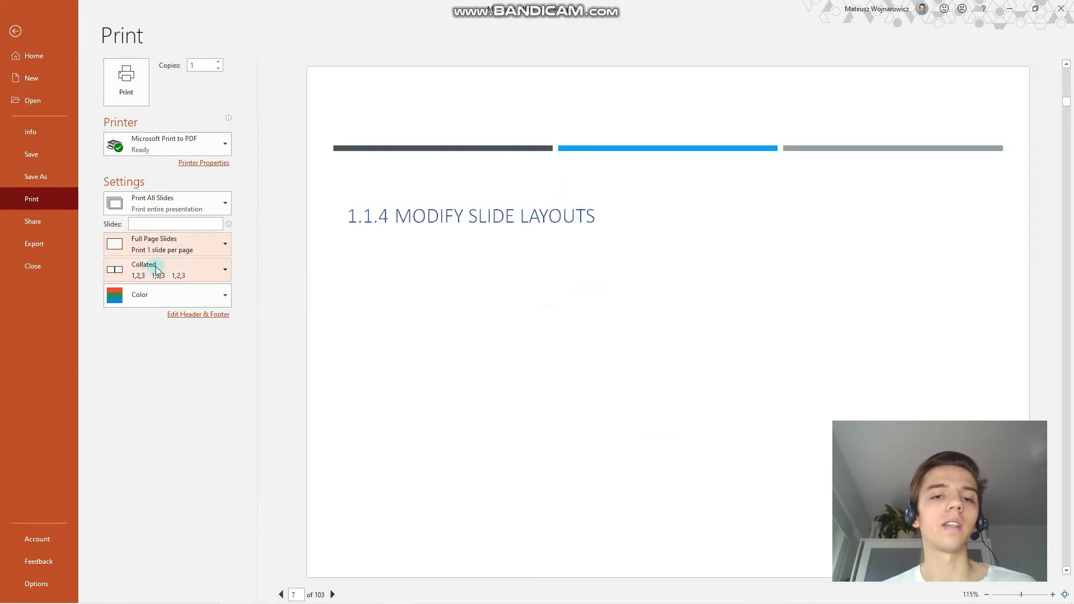
left_click(167, 244)
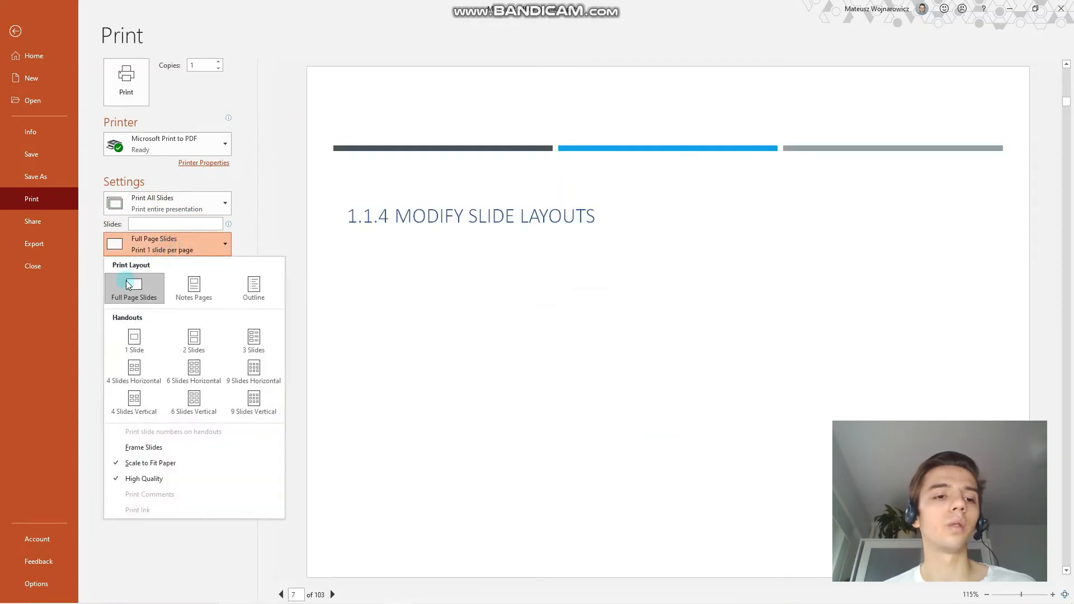
left_click(134, 287)
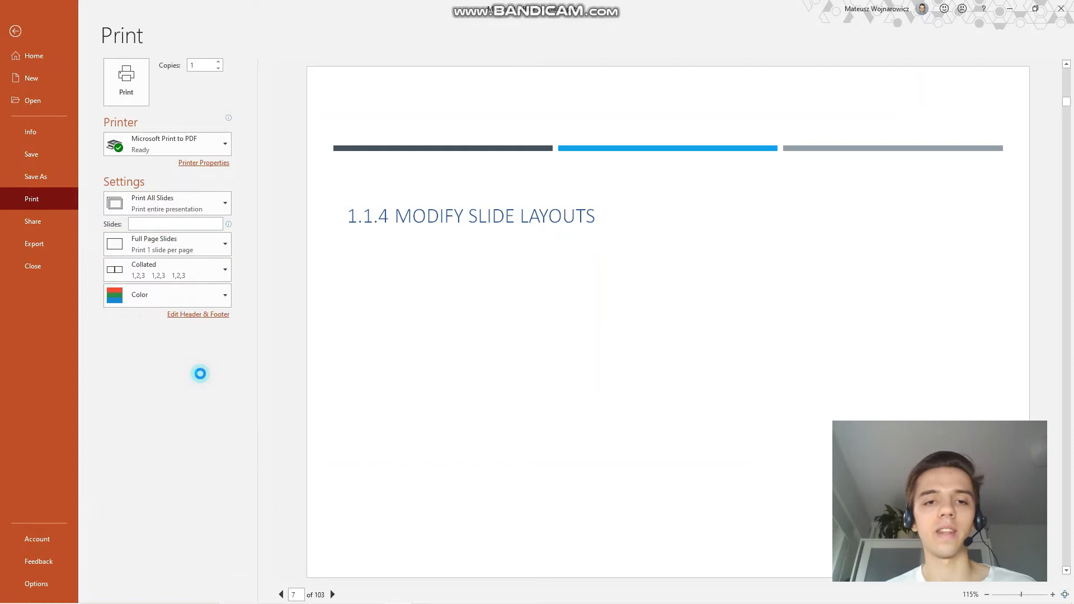
left_click(167, 243)
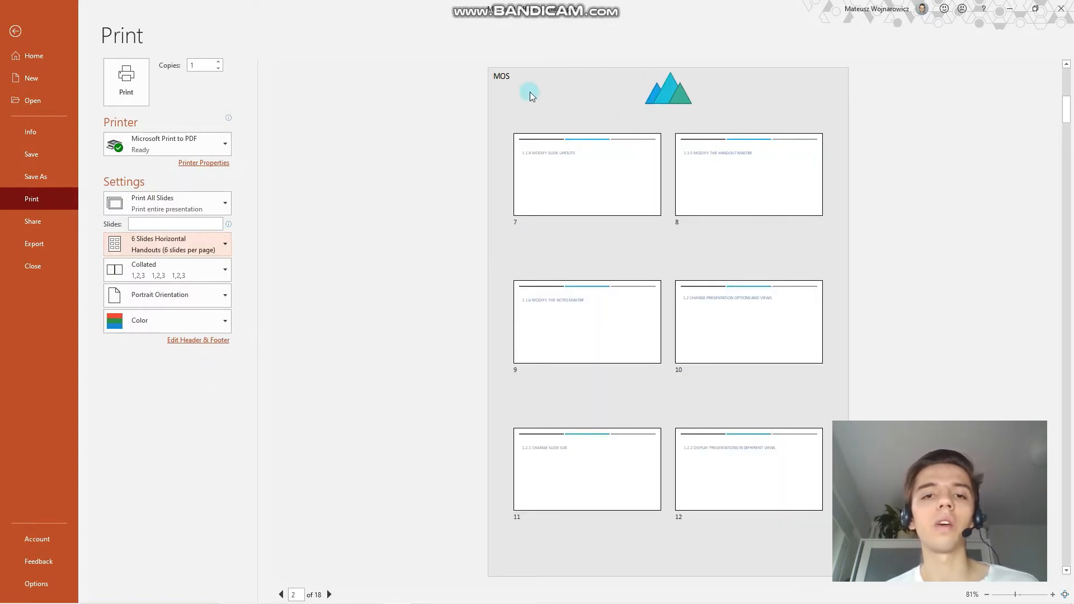
mouse_move(749, 91)
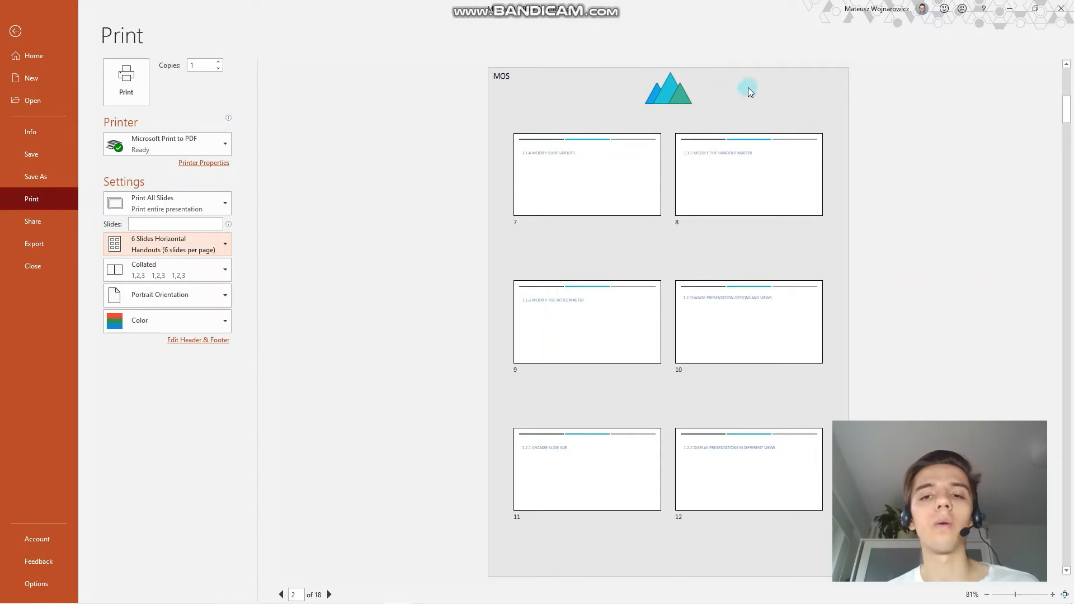
mouse_move(282, 592)
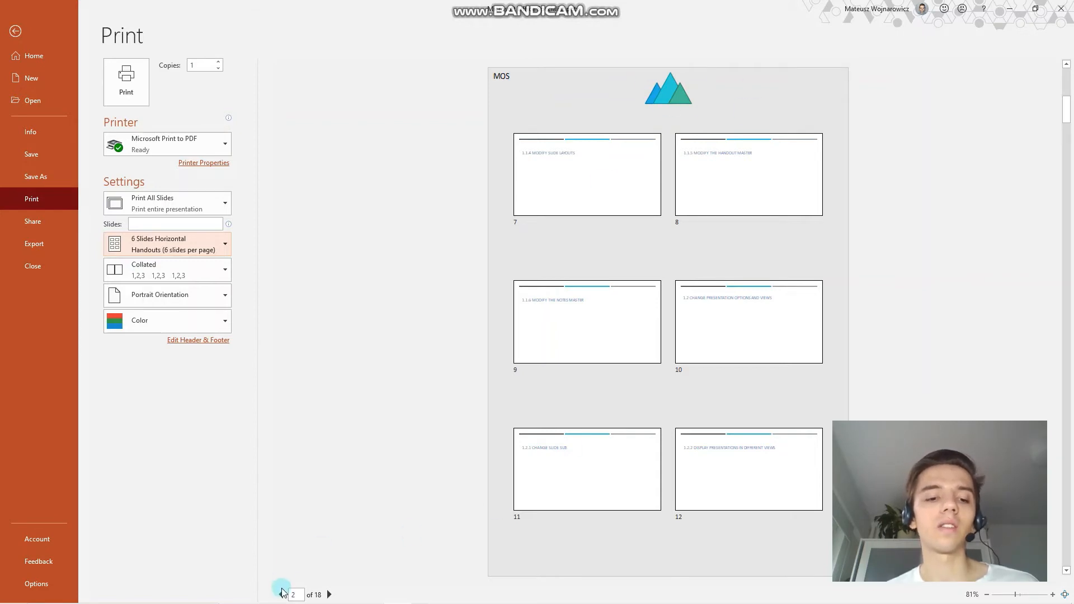
left_click(281, 595)
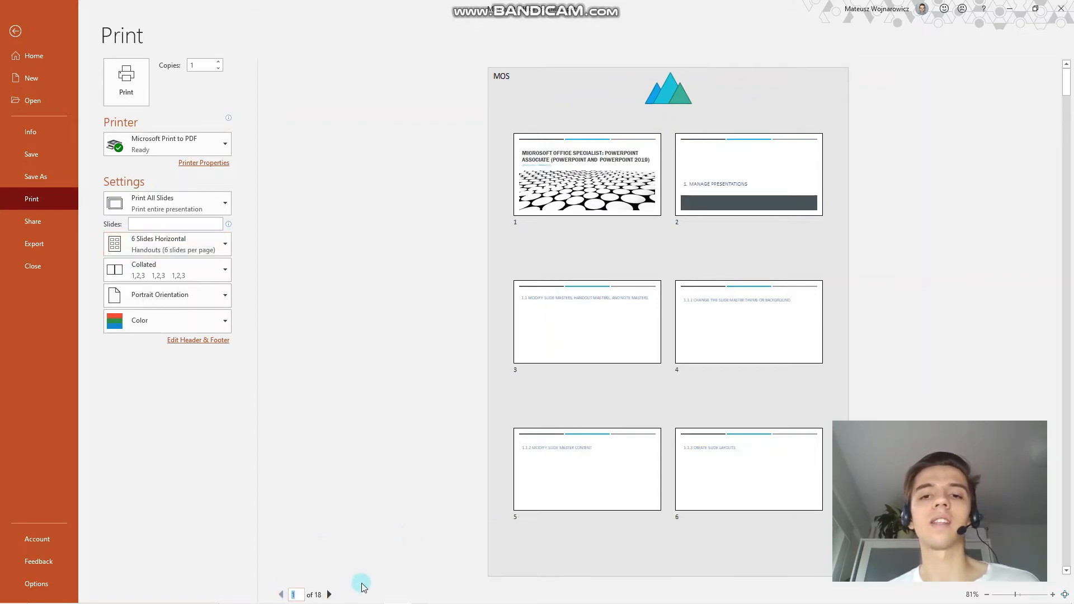
left_click(329, 594)
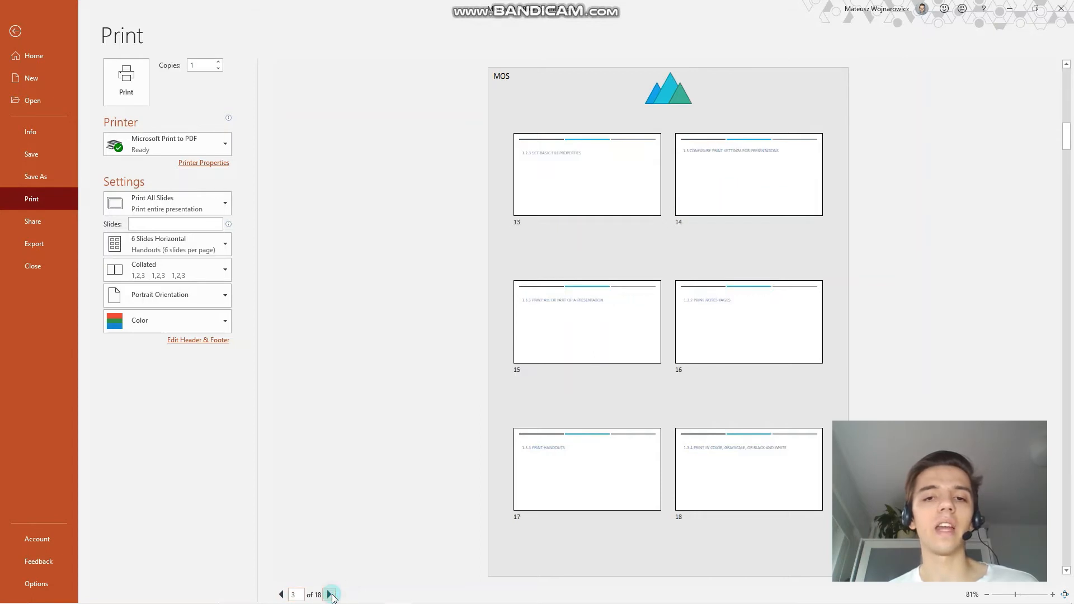
left_click(329, 595)
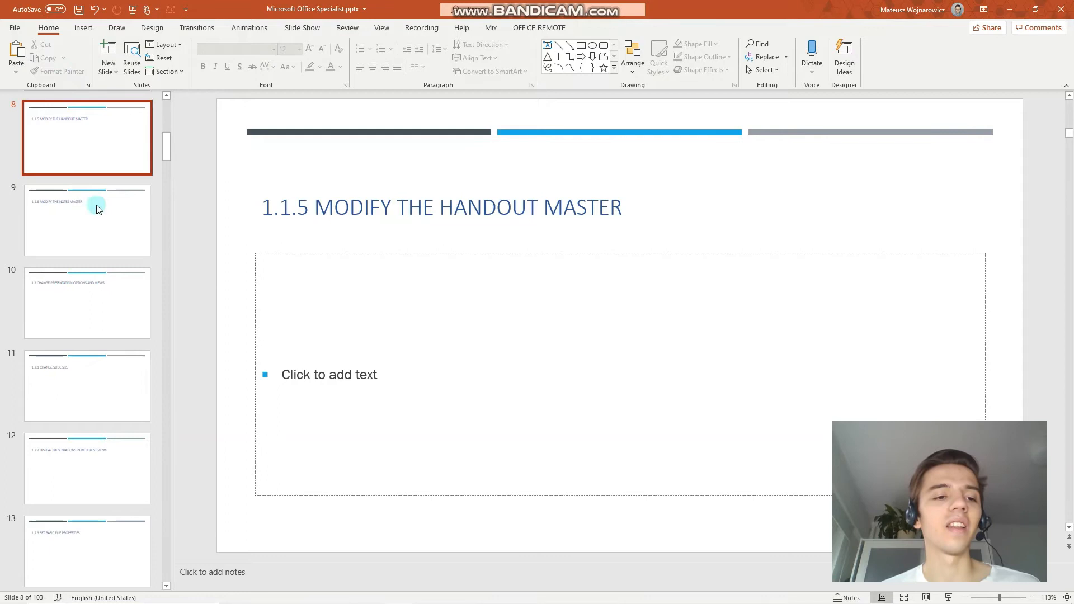
- Move from slide 9 up through slide 2 to the first title slide and its notes area
left_click(101, 228)
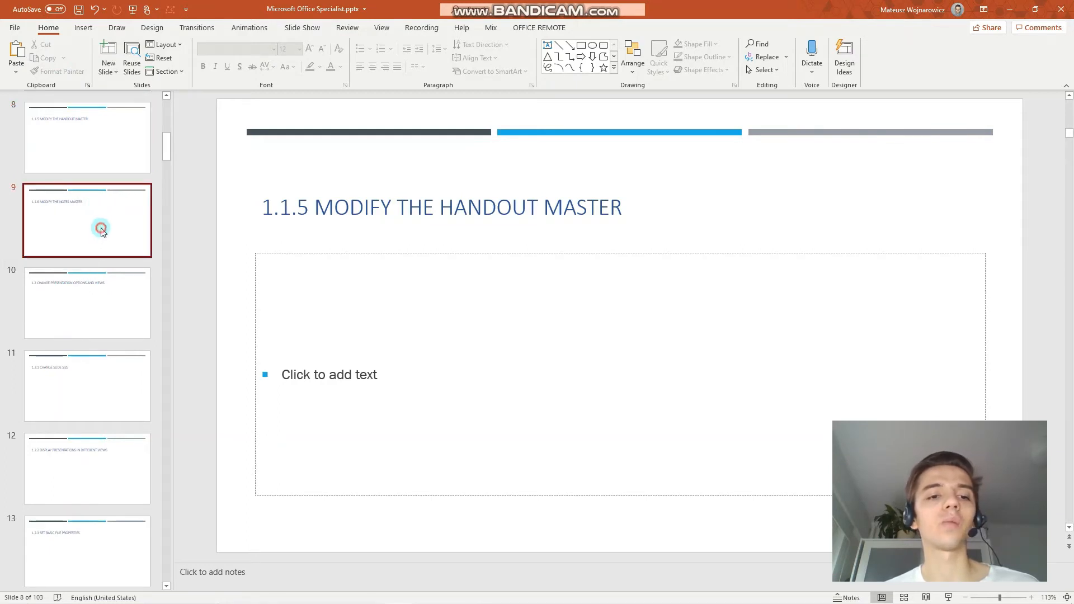
left_click(100, 228)
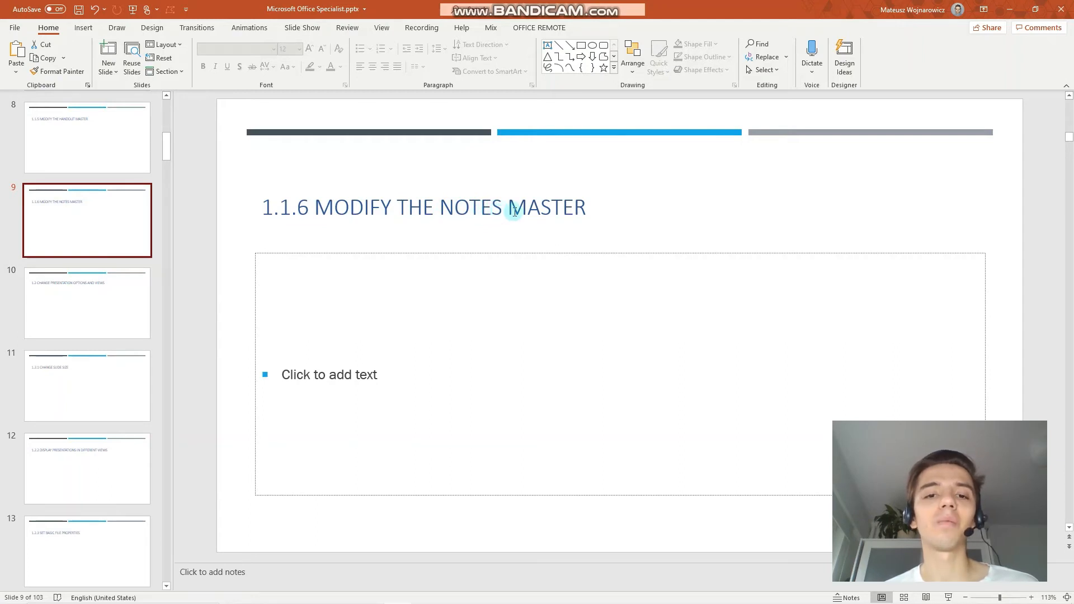
mouse_move(76, 144)
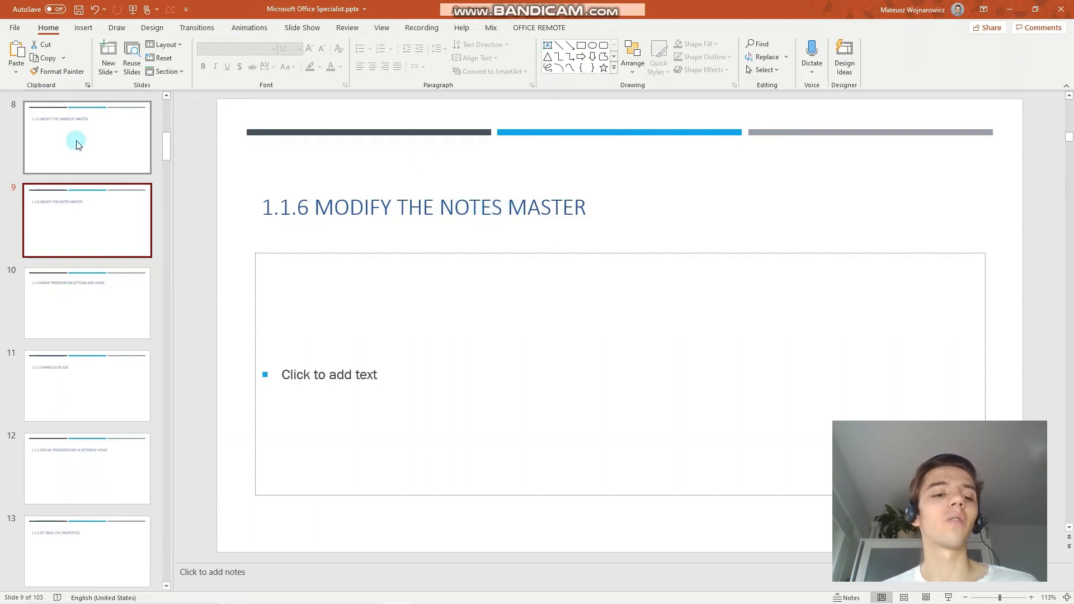
mouse_move(126, 160)
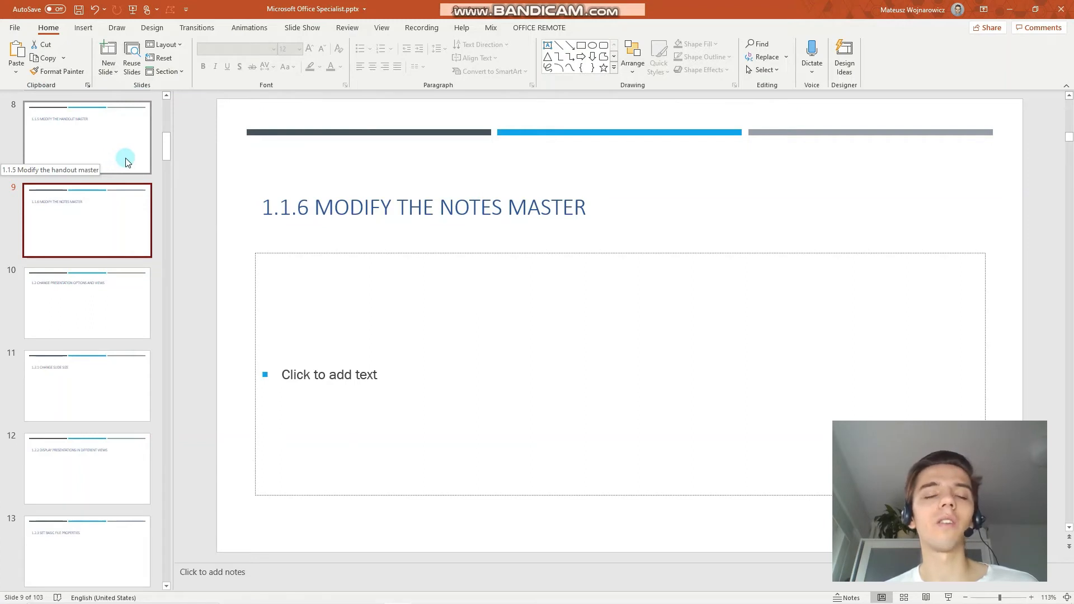
mouse_move(431, 514)
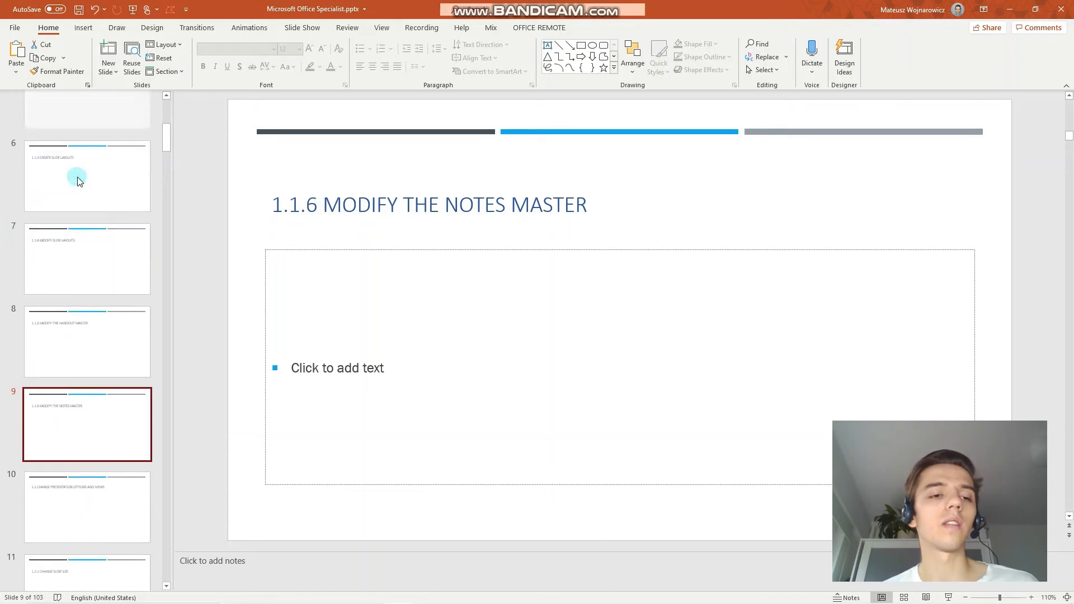
scroll("up", 3)
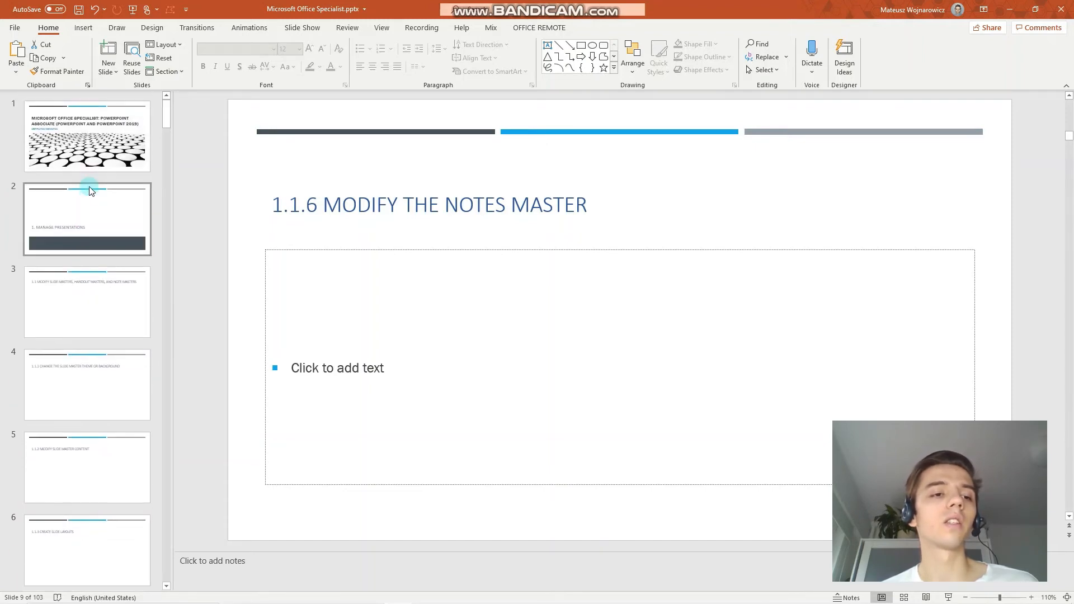
left_click(87, 218)
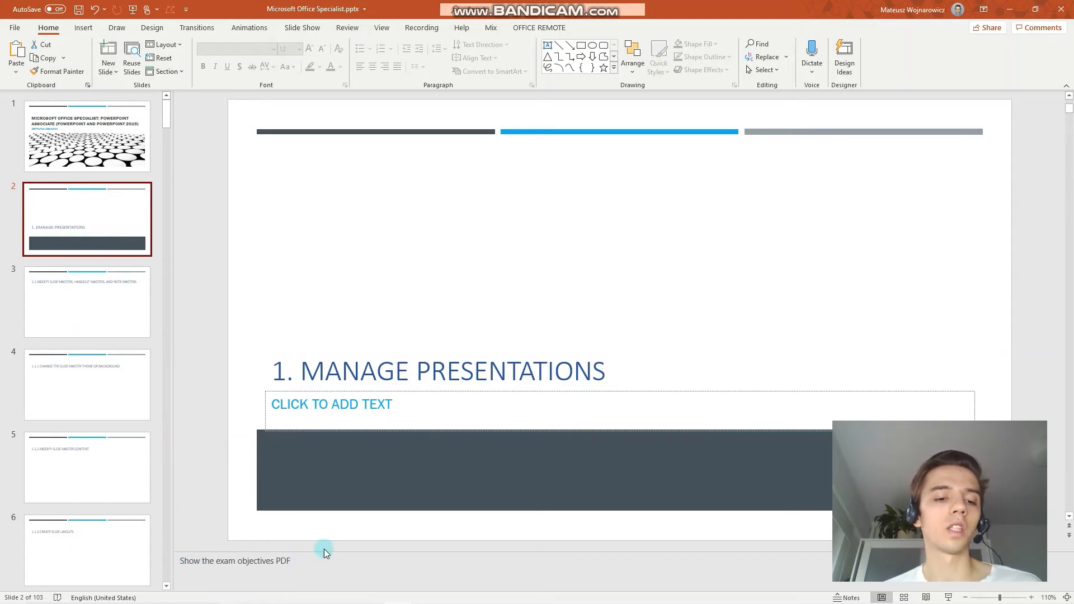
left_click(87, 136)
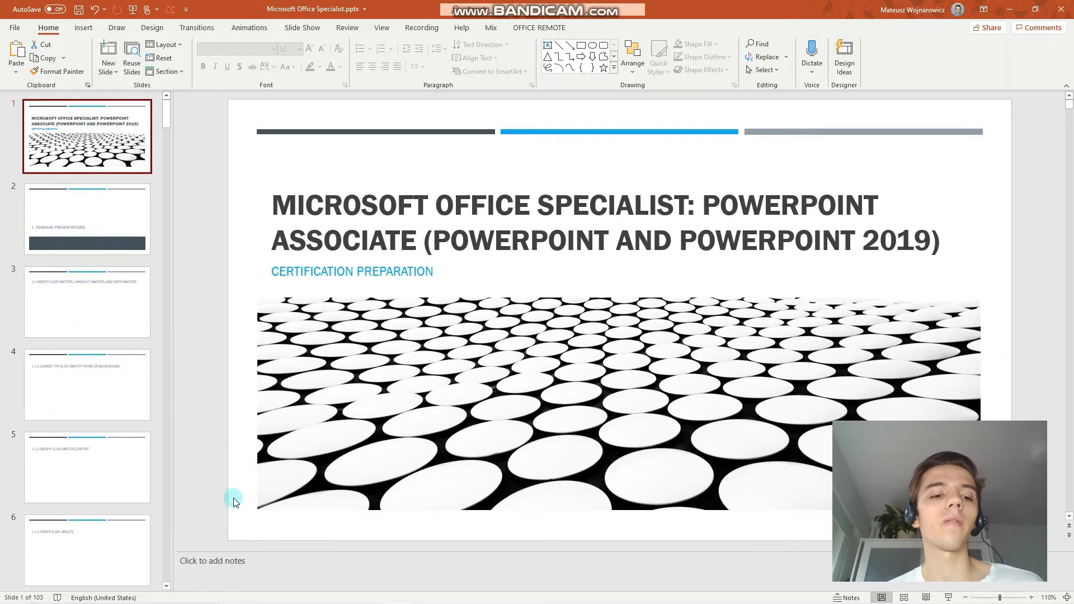
left_click(229, 562)
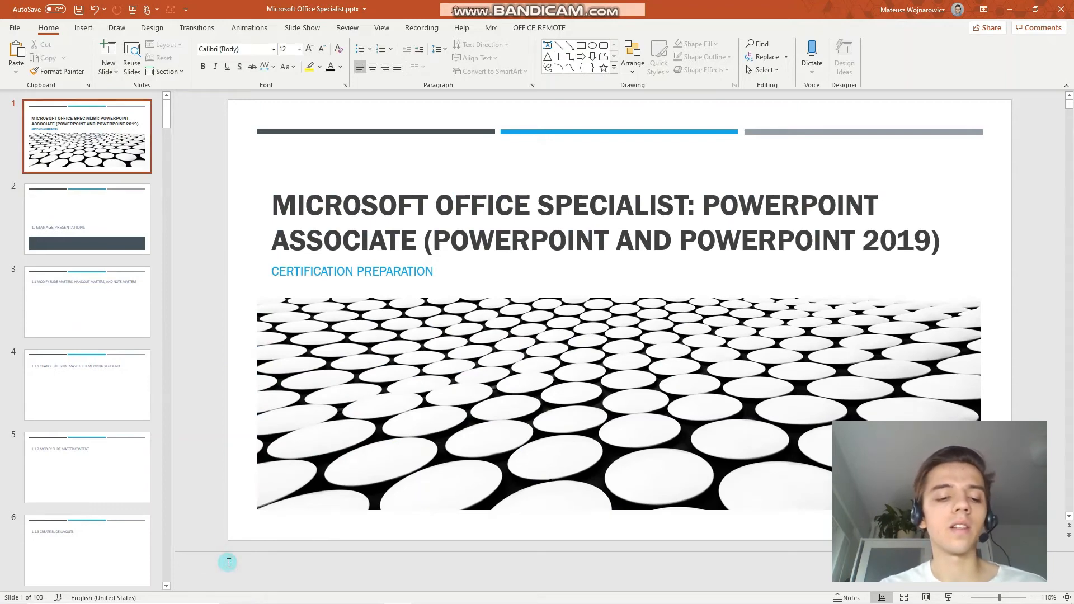
mouse_move(196, 562)
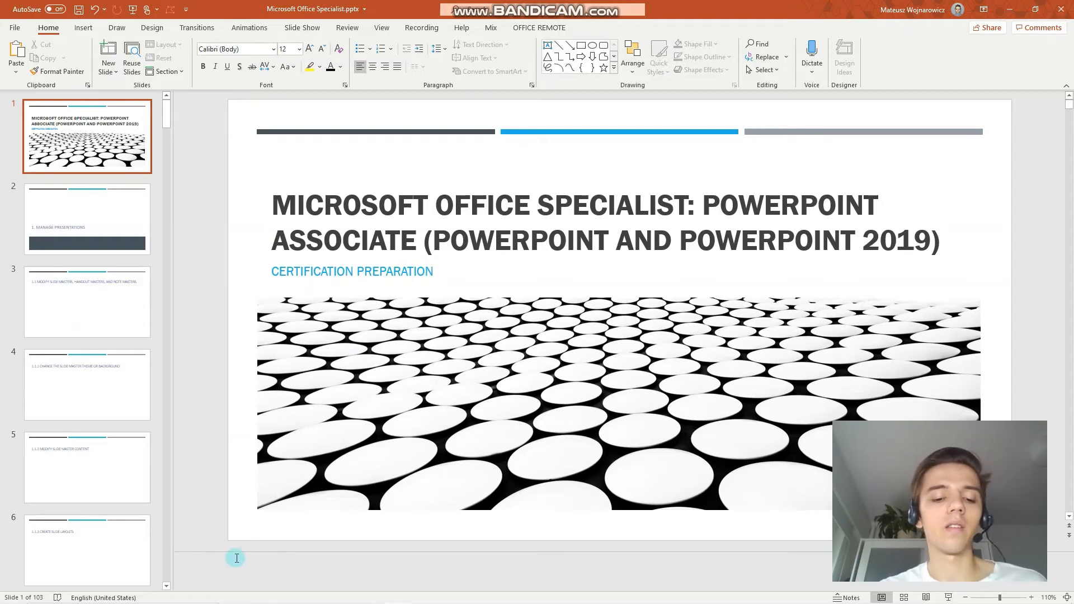
- Type the note 'Mention the exam code MO-300', toggling italics on 'exam' and back off
type("Mento")
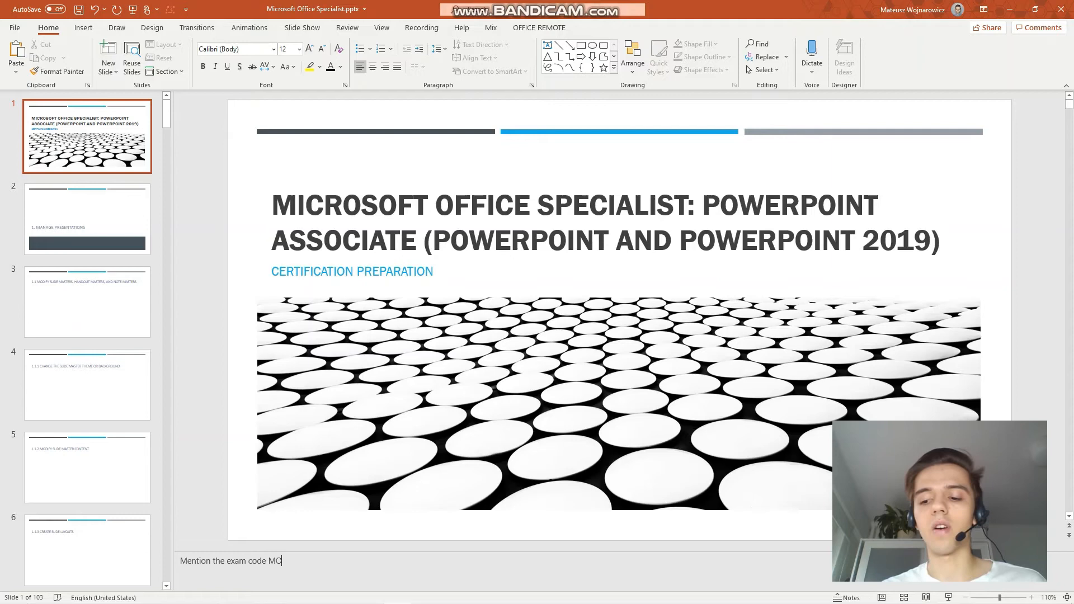
type("-300")
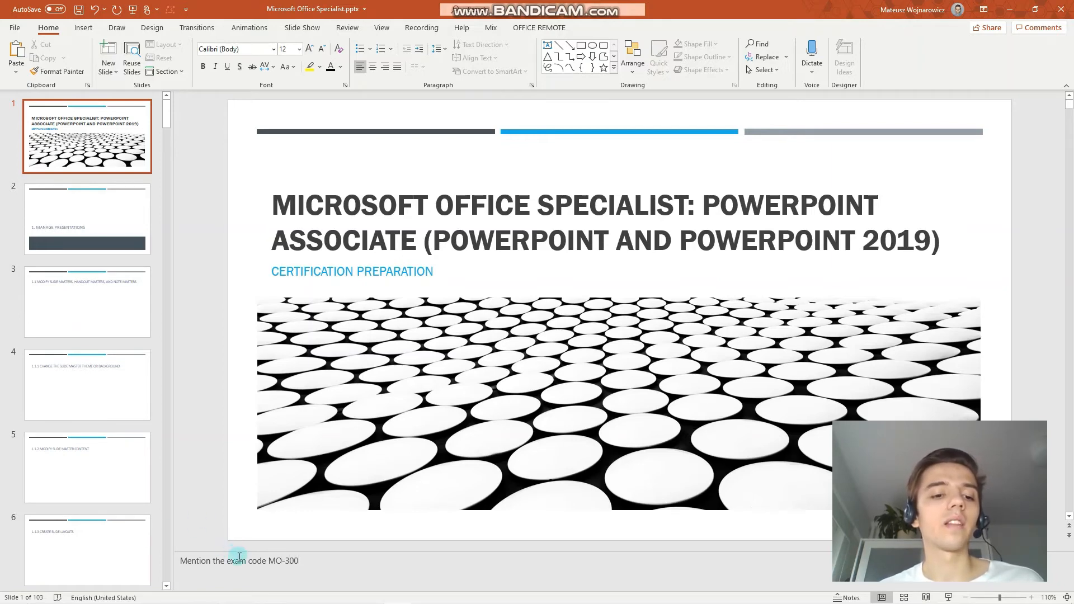
double_click(237, 560)
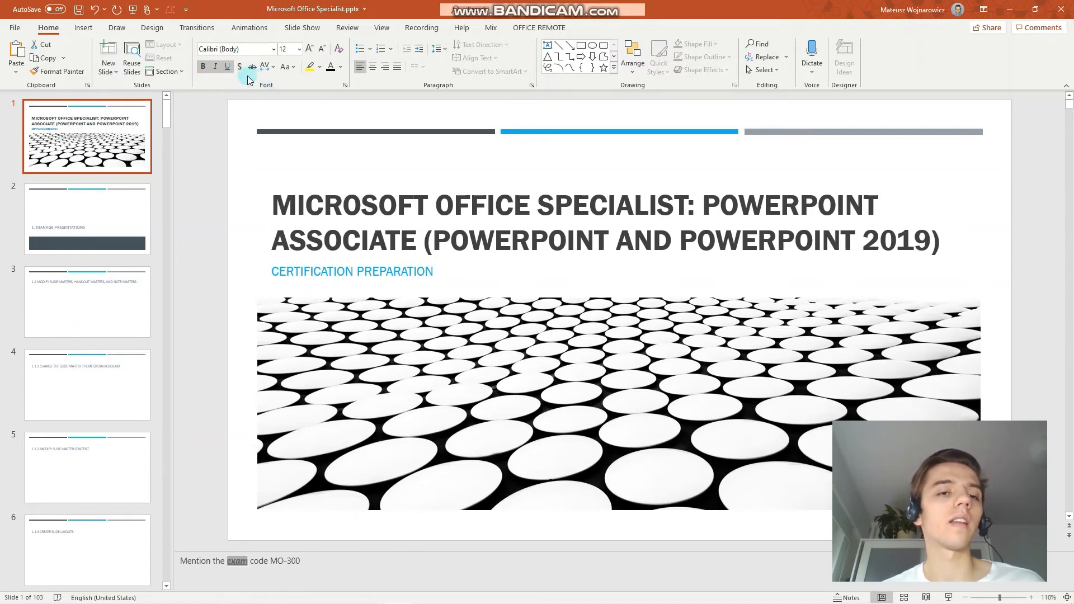
left_click(222, 67)
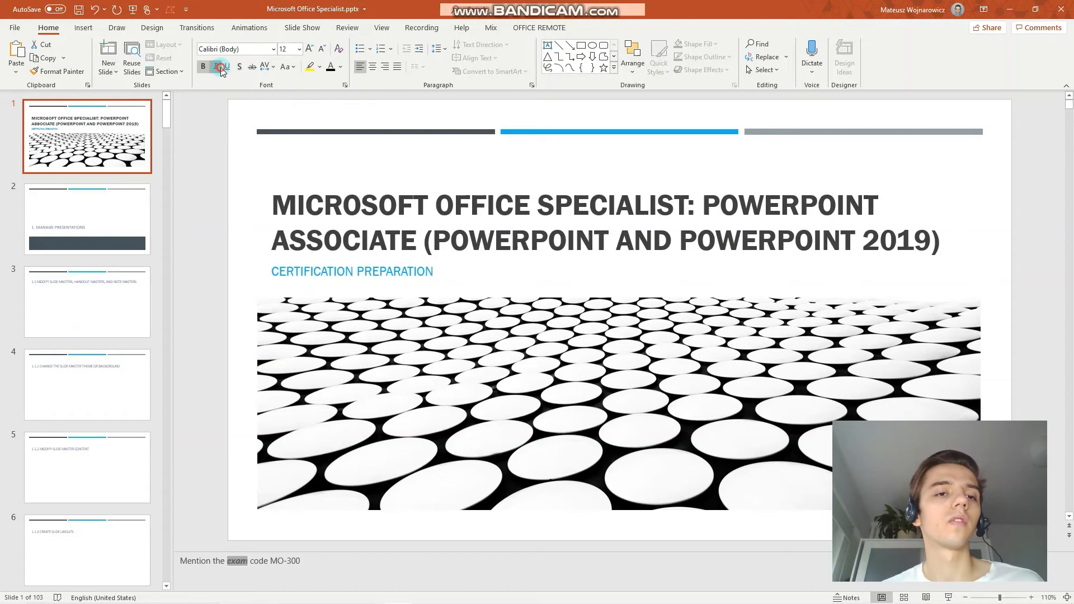
left_click(222, 67)
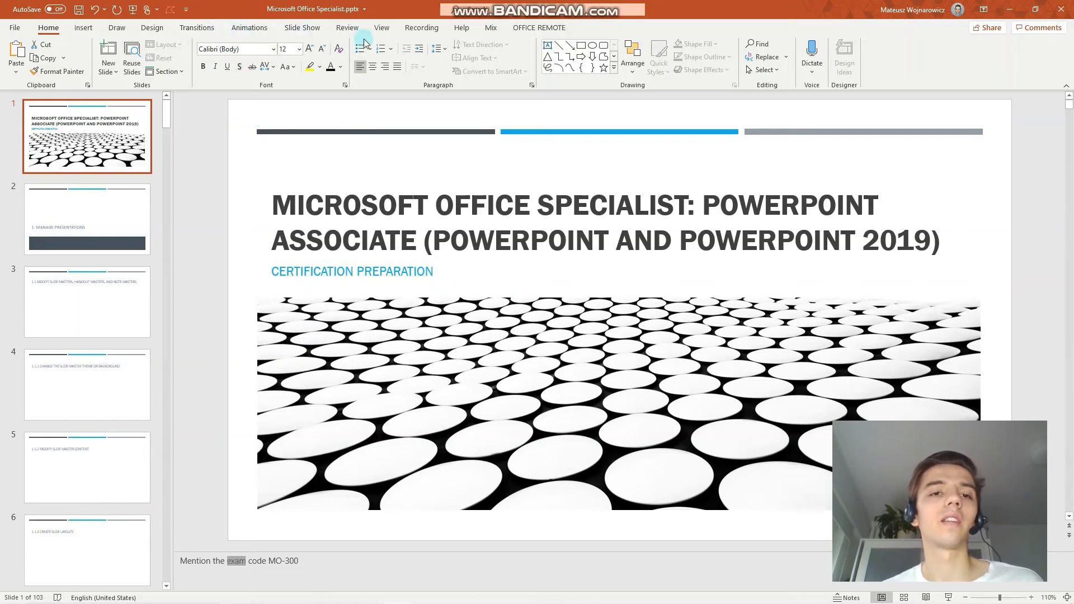
- Switch to Notes Master view from the View ribbon's Master Views group
left_click(381, 27)
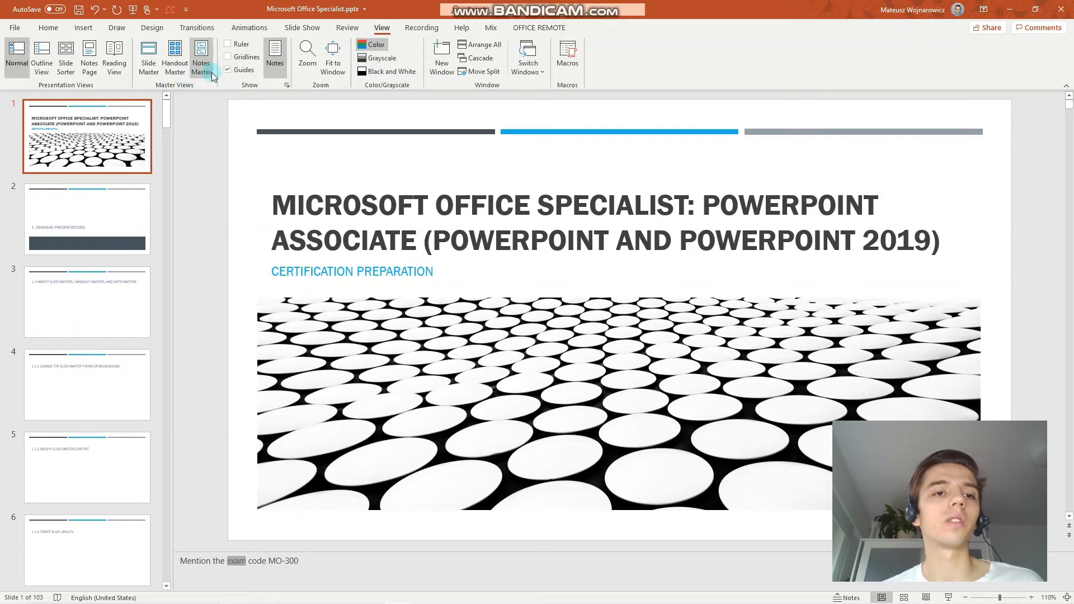
left_click(201, 56)
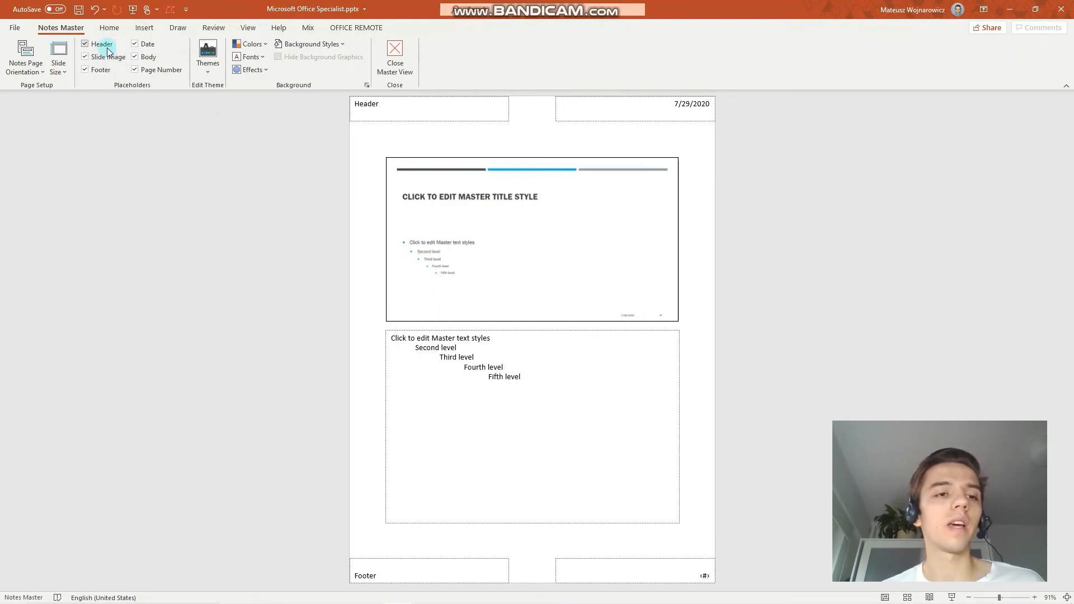
mouse_move(101, 44)
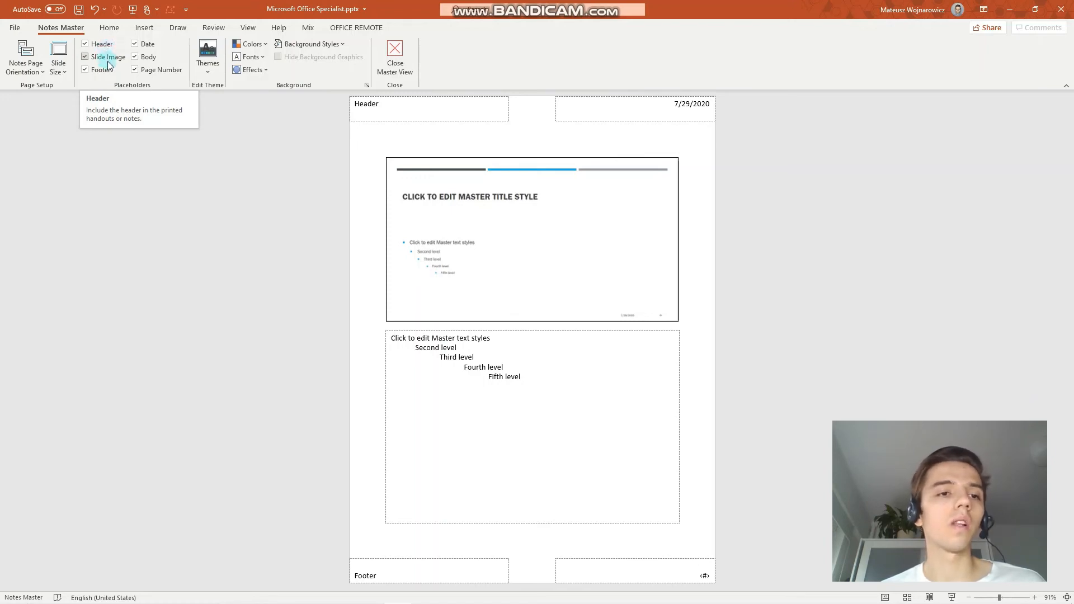
- Keep slide image, body and page number on the notes master, then close Master View
left_click(85, 57)
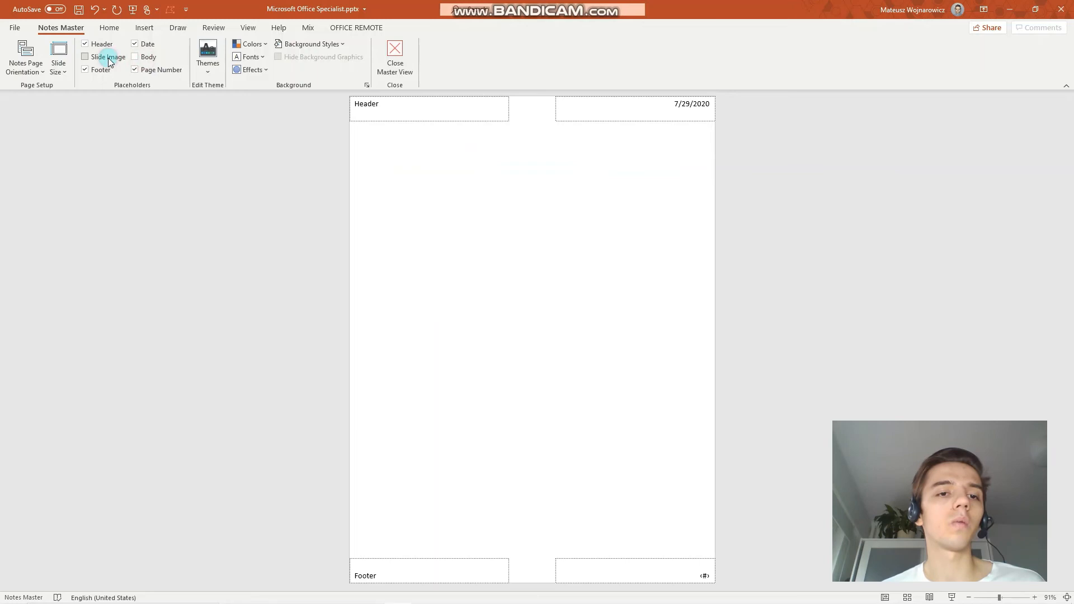
left_click(84, 57)
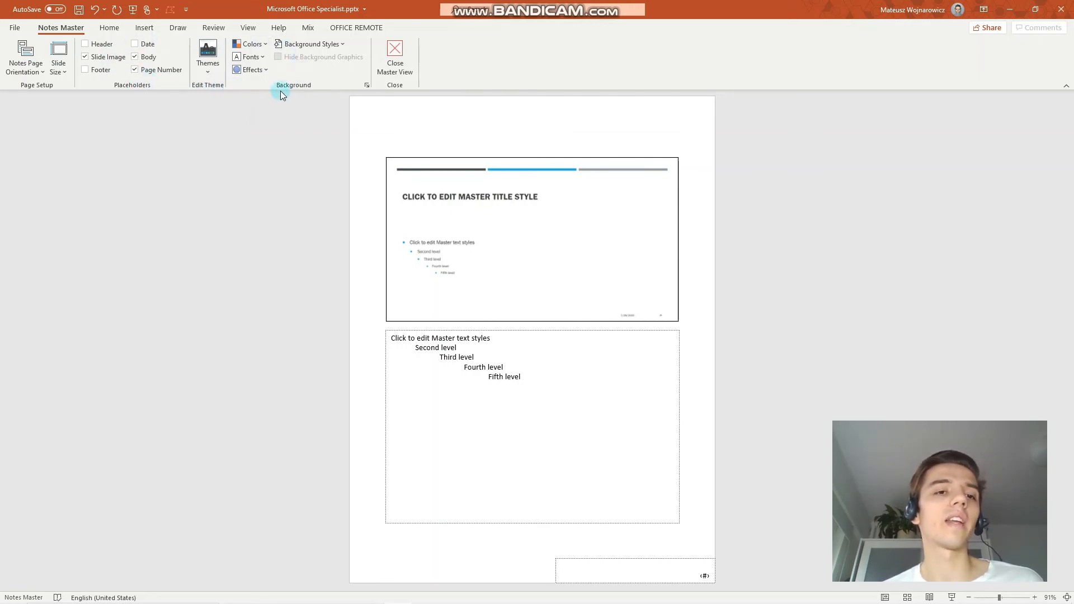
mouse_move(250, 69)
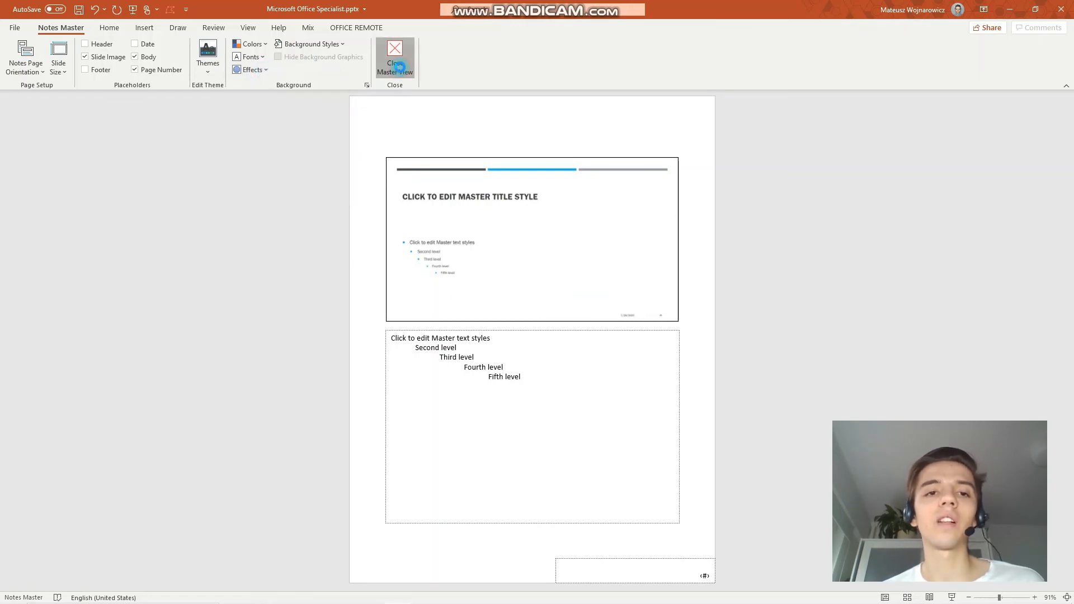
left_click(394, 58)
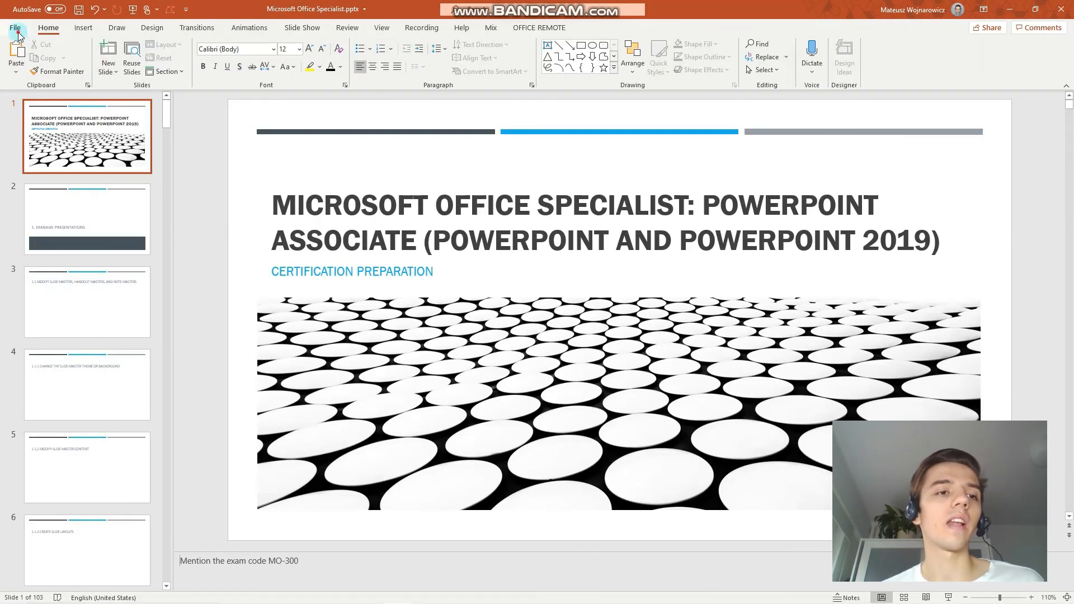
left_click(16, 27)
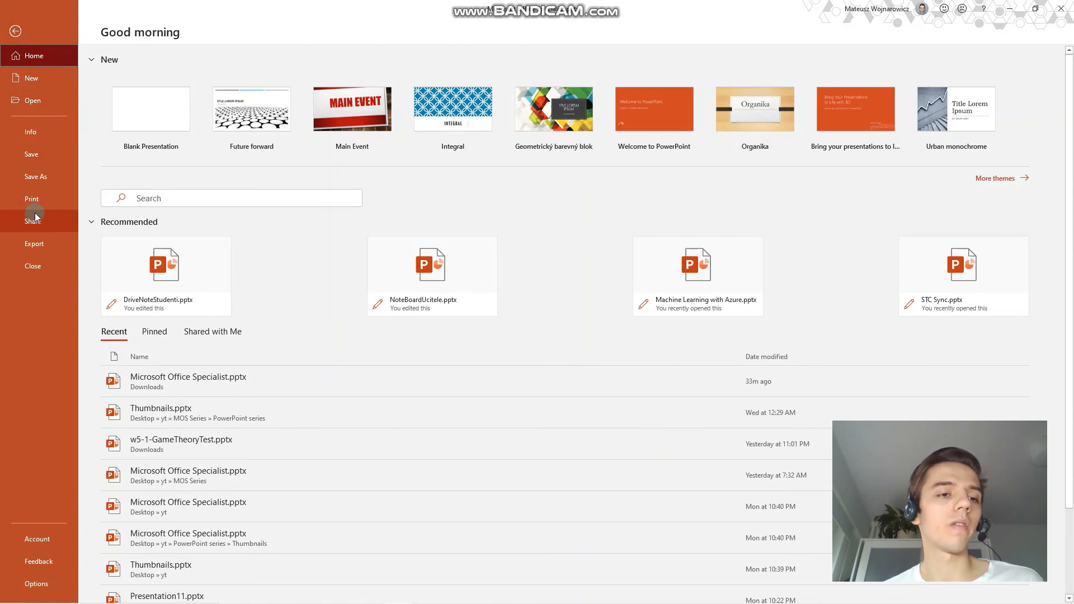
left_click(32, 198)
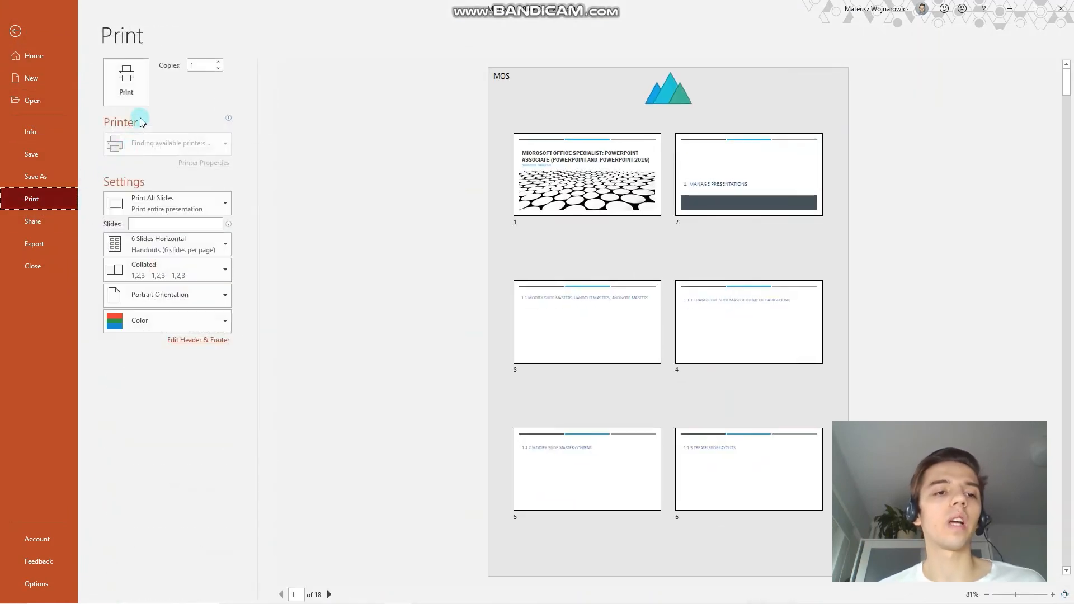
left_click(167, 244)
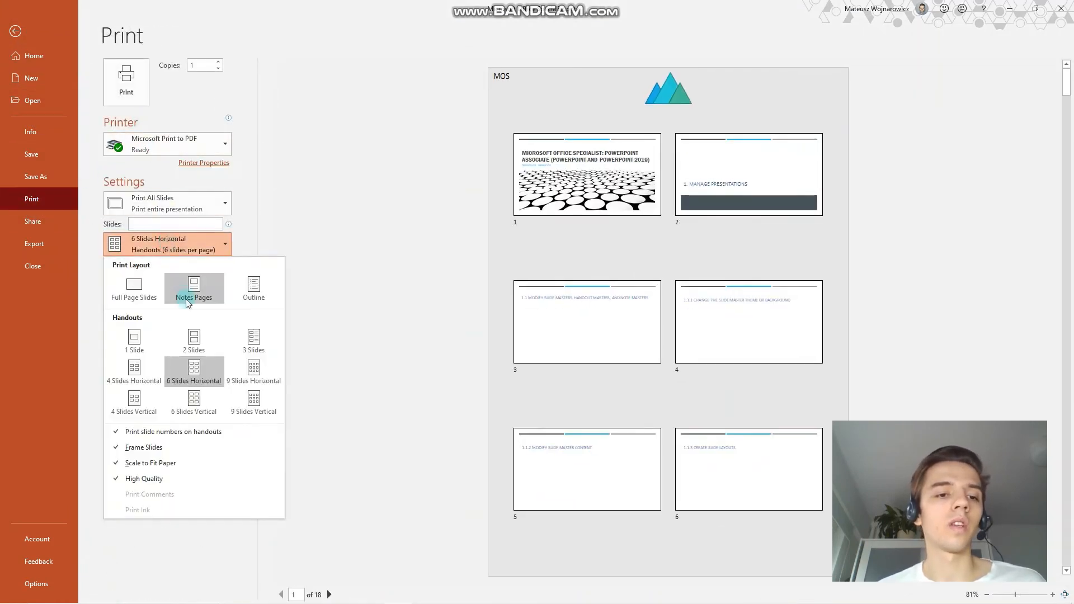
left_click(194, 287)
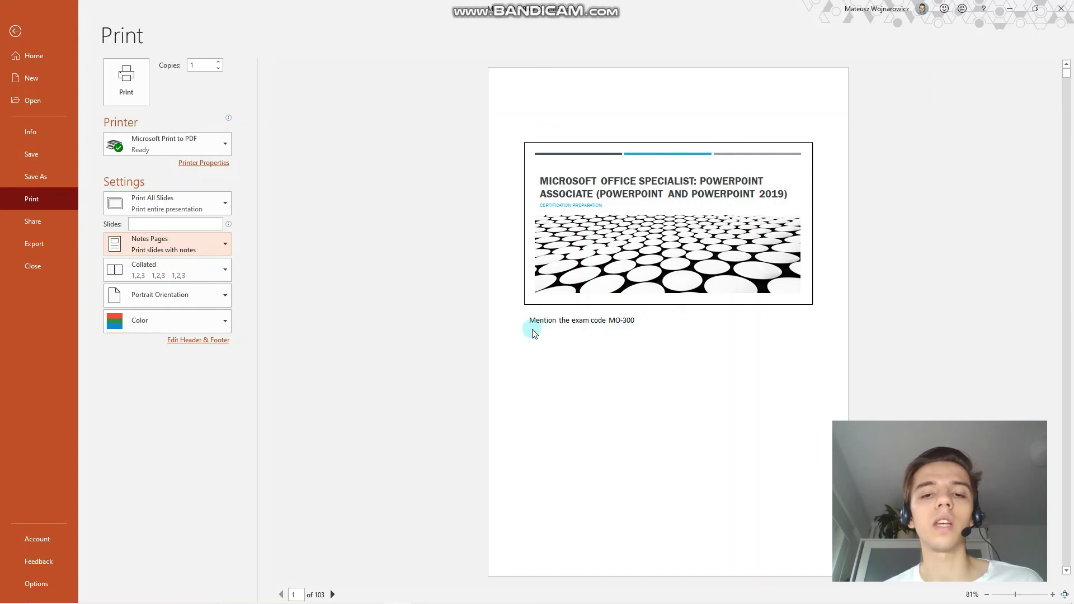
mouse_move(822, 549)
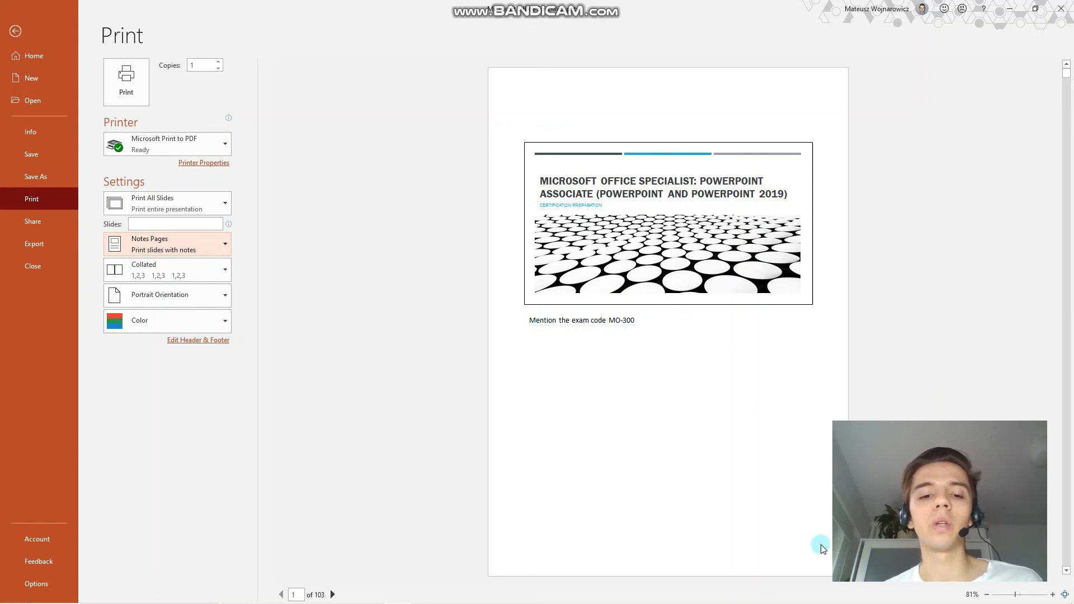
left_click(332, 594)
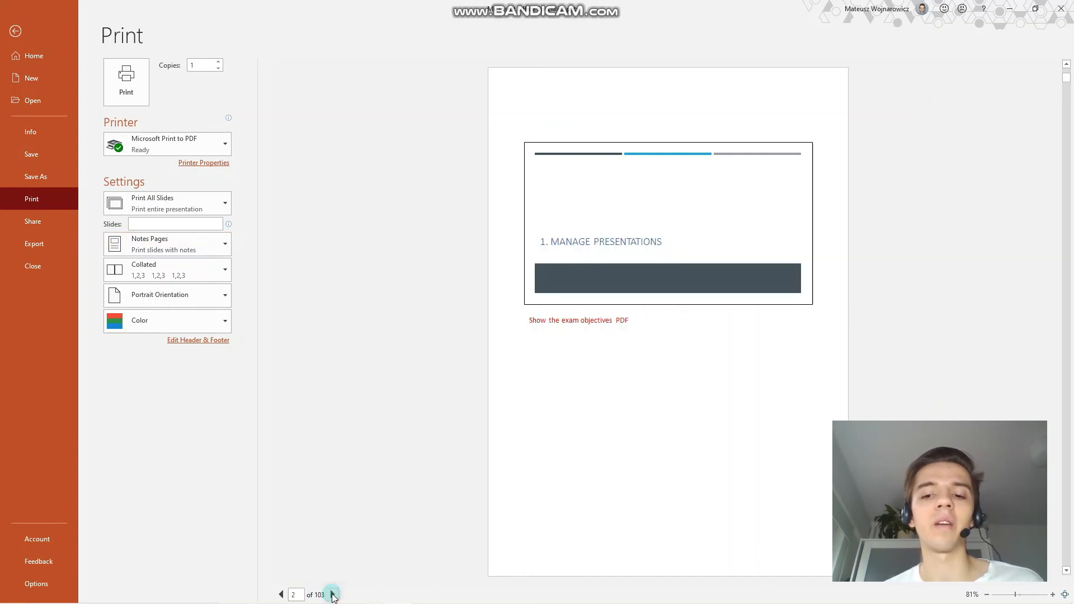
left_click(332, 594)
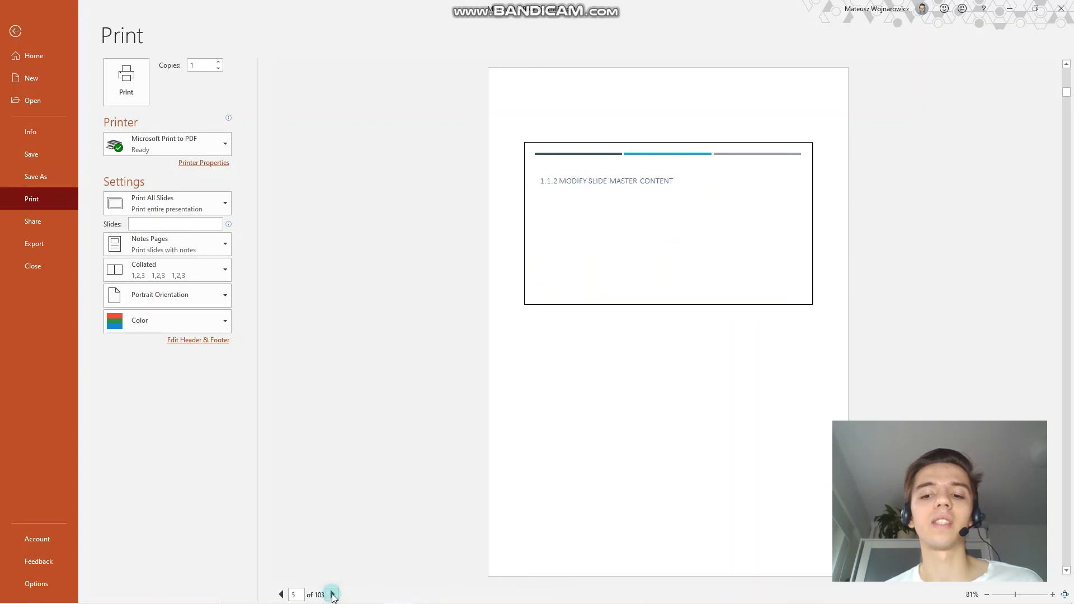
left_click(332, 594)
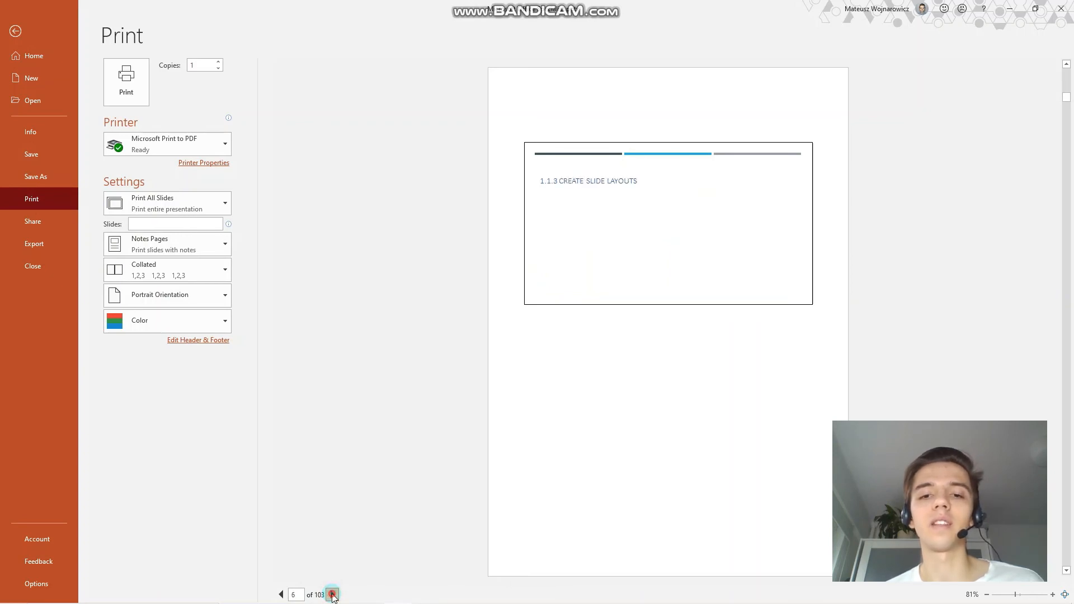
left_click(332, 594)
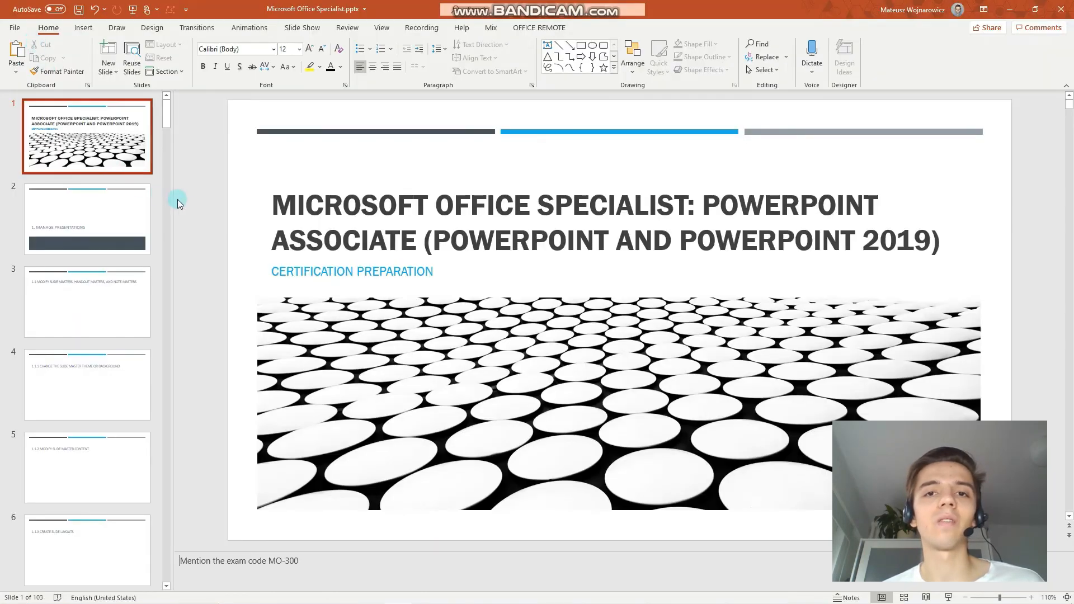
scroll("down", 3)
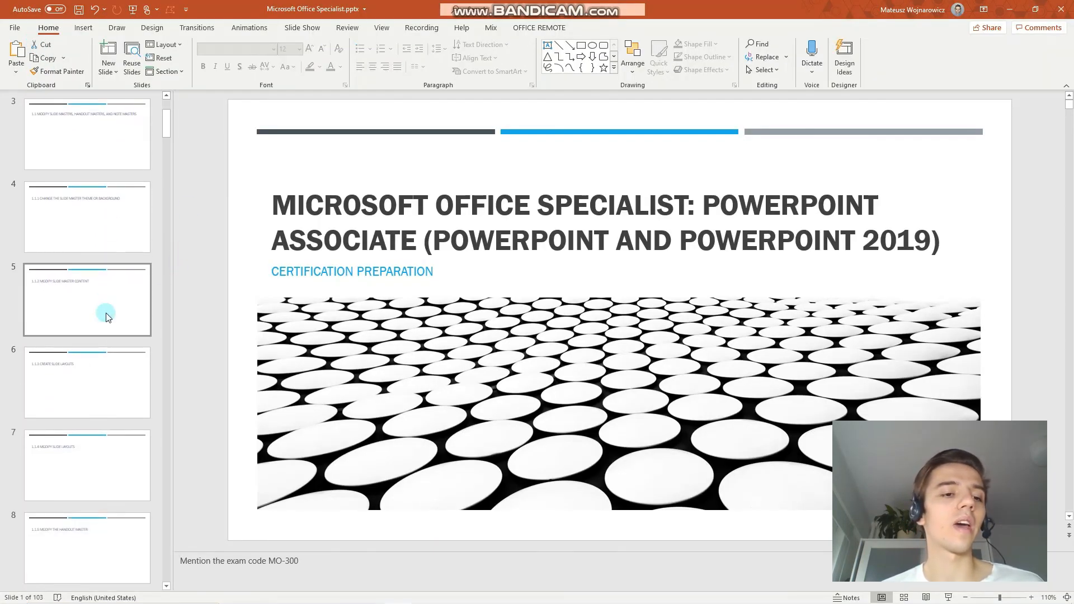